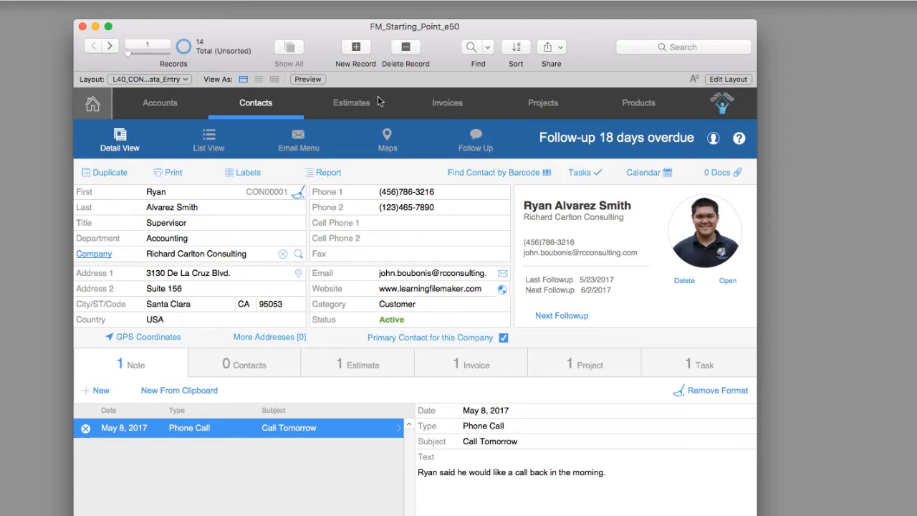
mouse_move(369, 98)
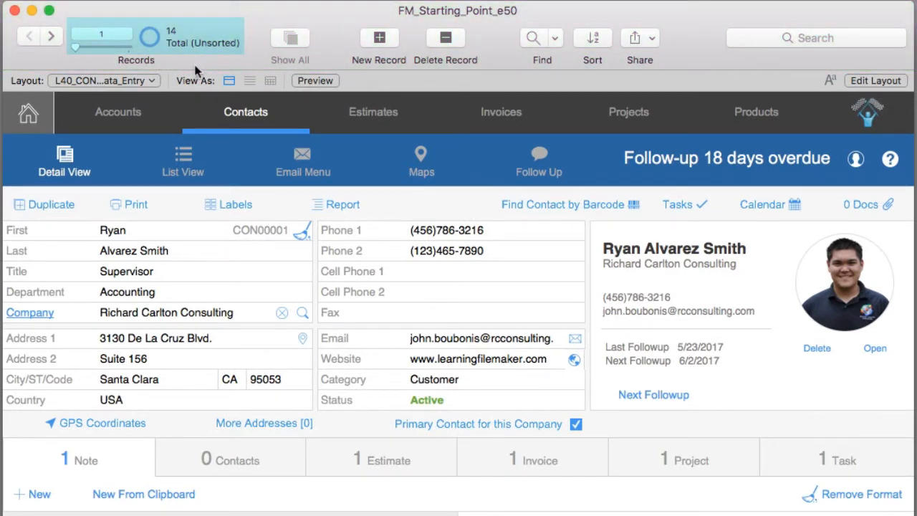
click(378, 38)
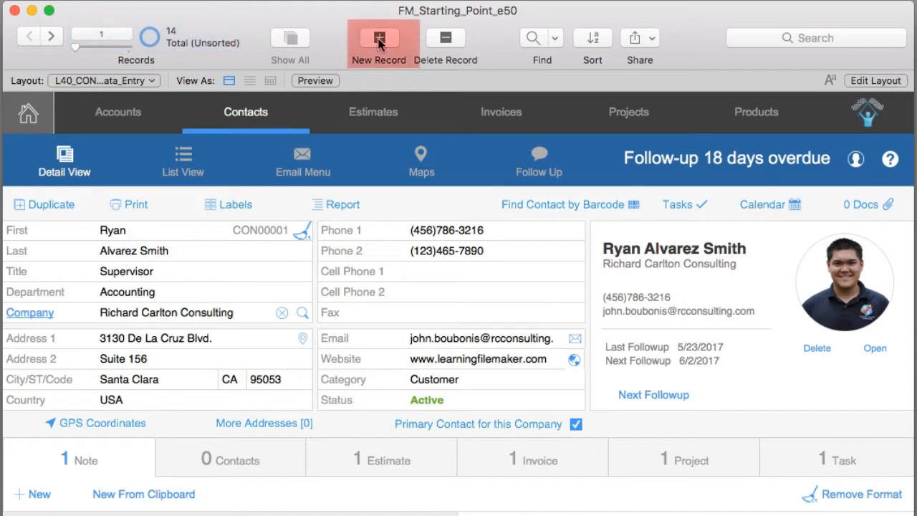
click(378, 37)
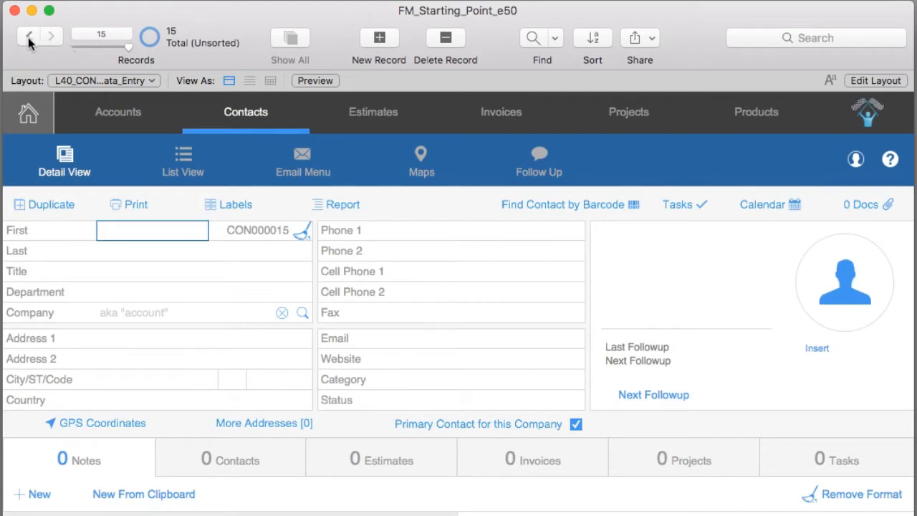
click(28, 37)
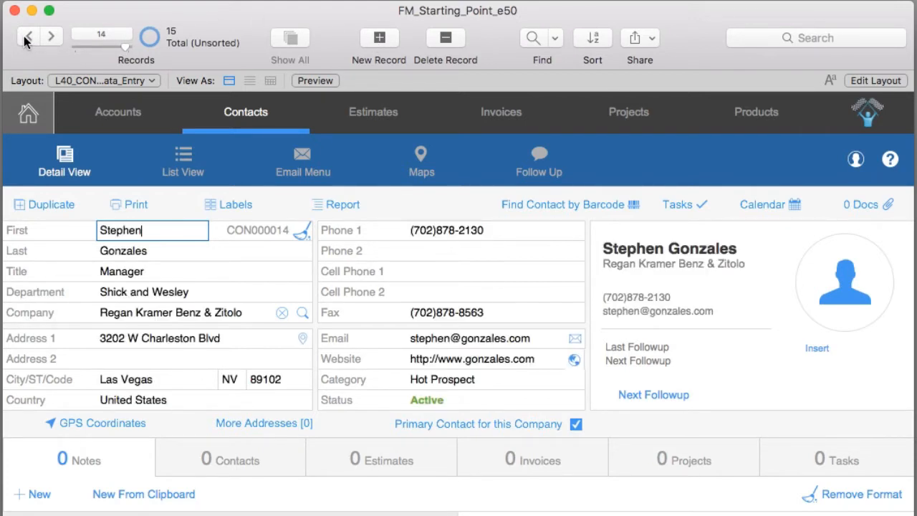
click(30, 36)
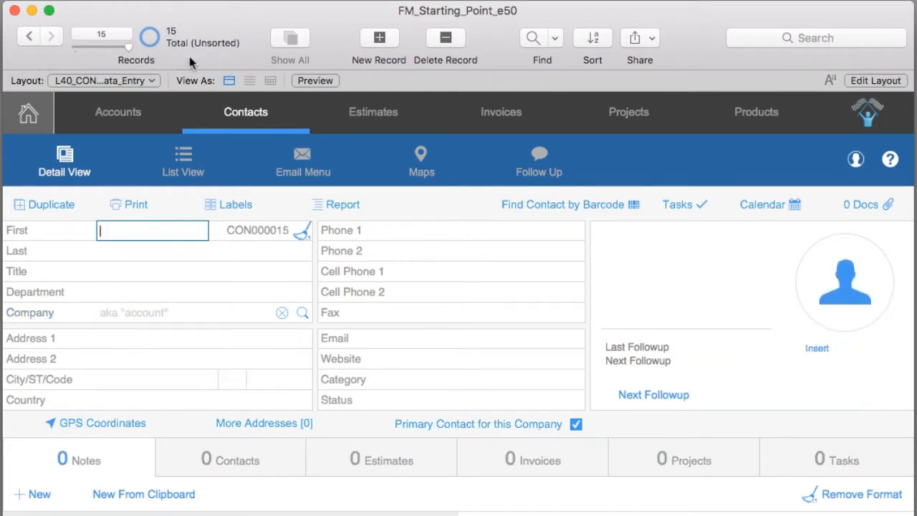
mouse_move(123, 106)
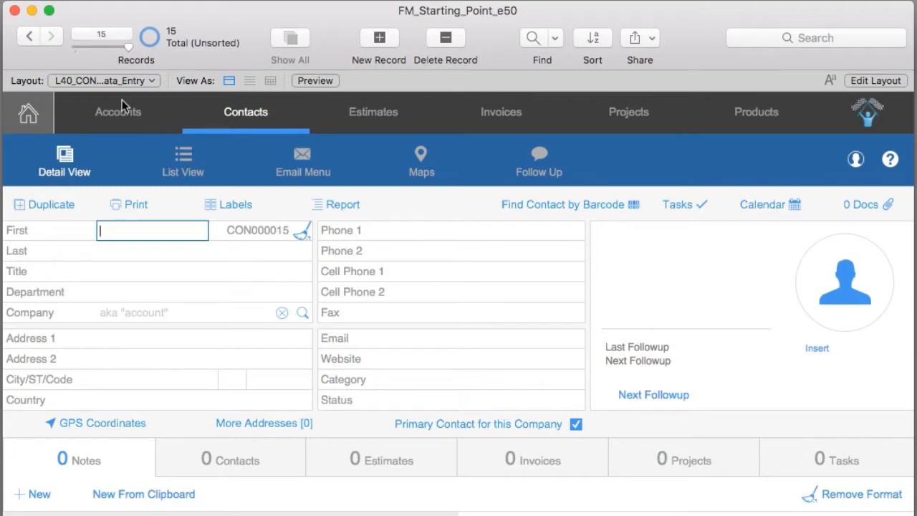
text(Ric)
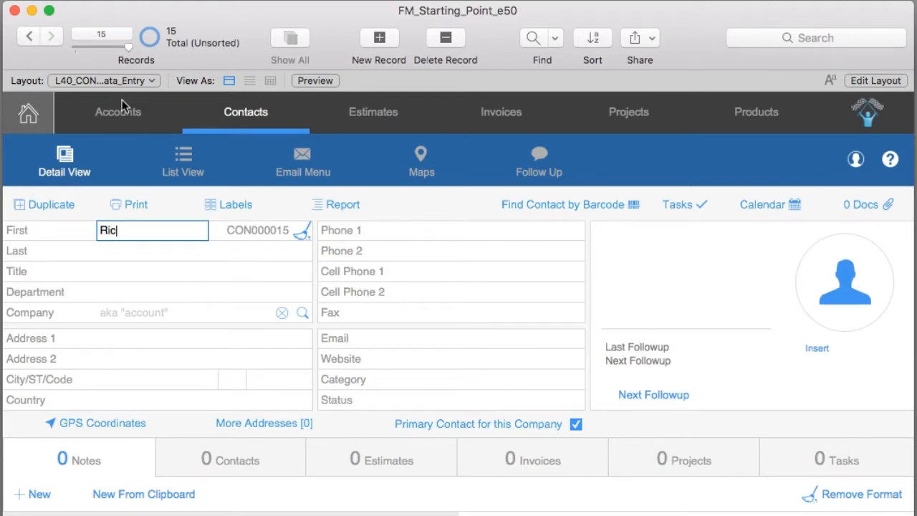
key(Tab)
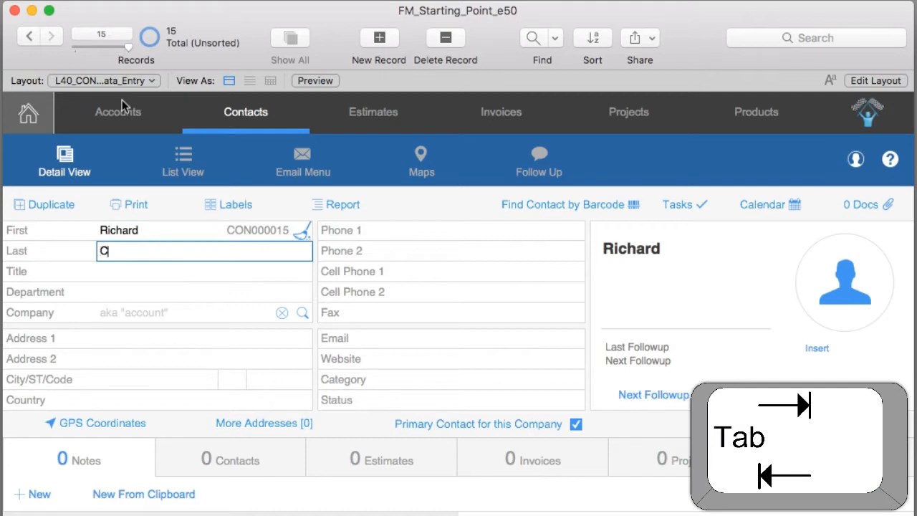
key(Tab)
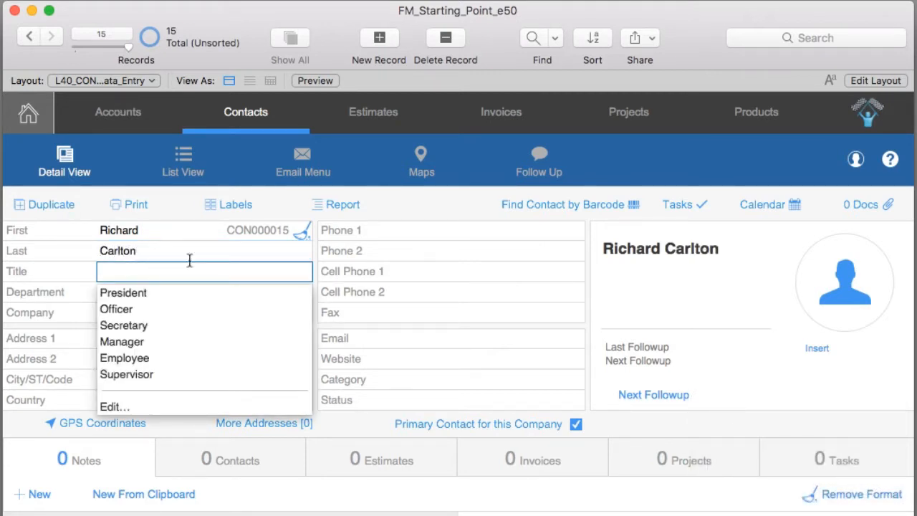
mouse_move(101, 375)
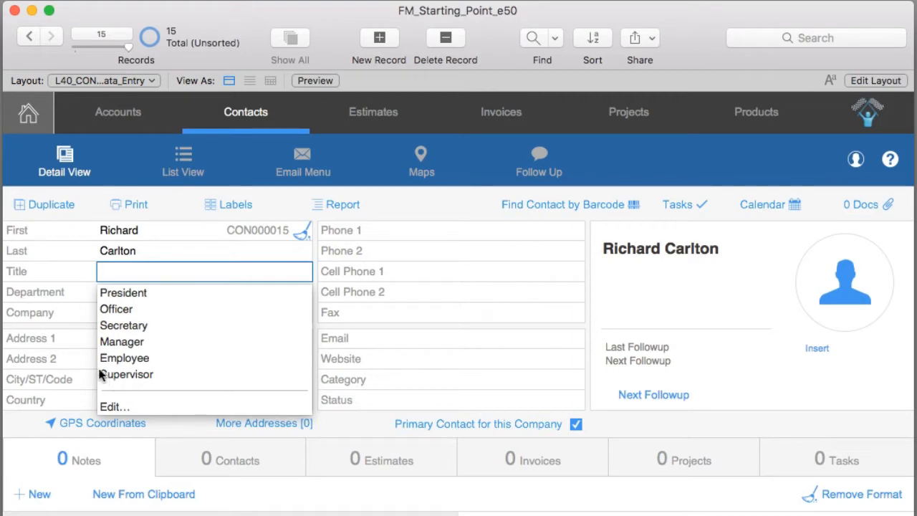
click(203, 292)
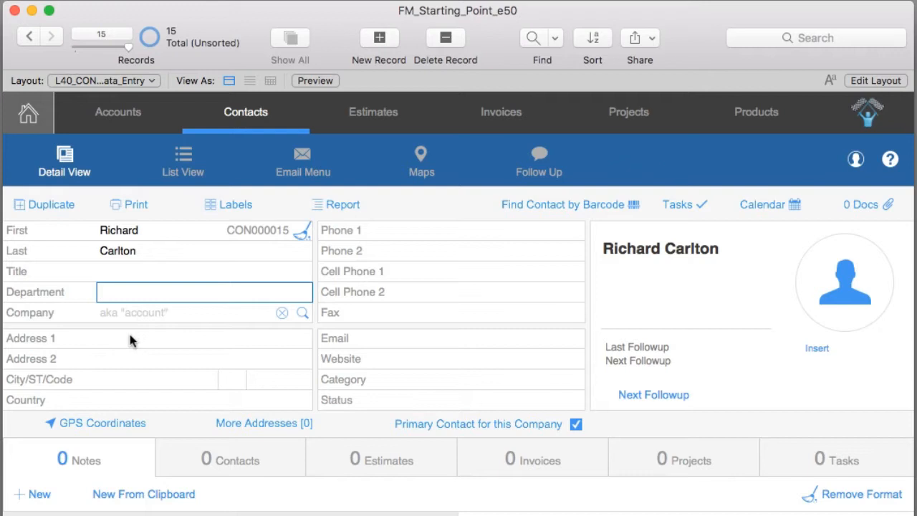
click(132, 339)
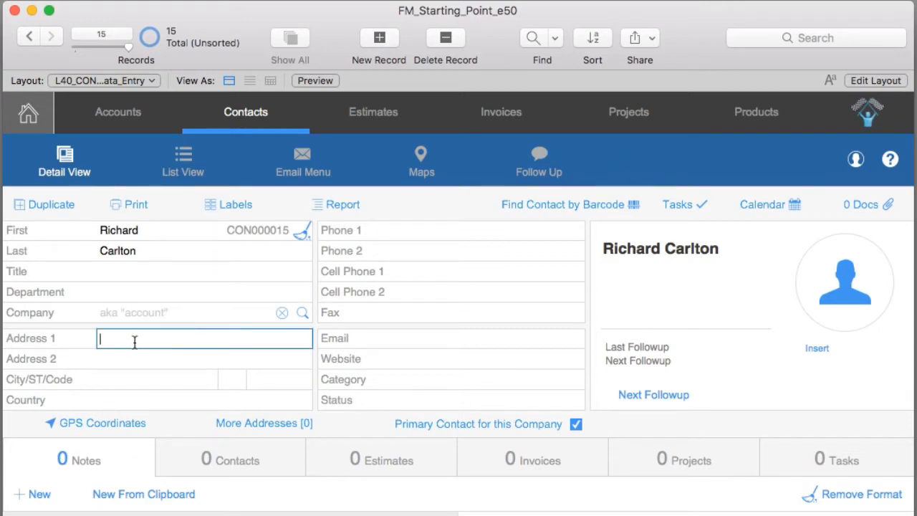
text(543)
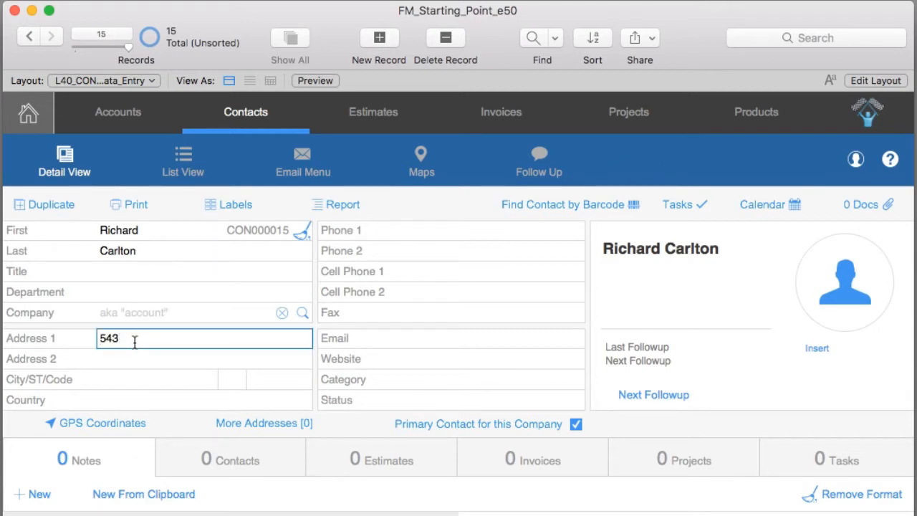
text(Maple St)
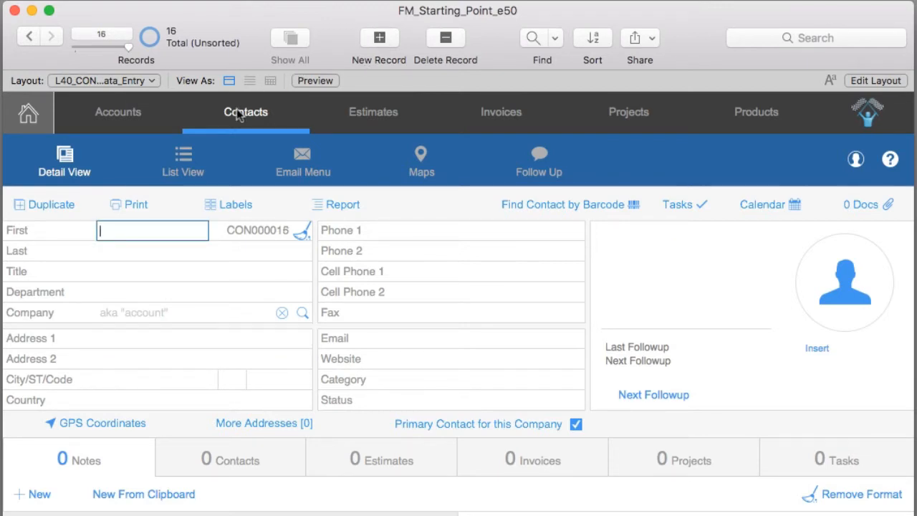
text(Sarah)
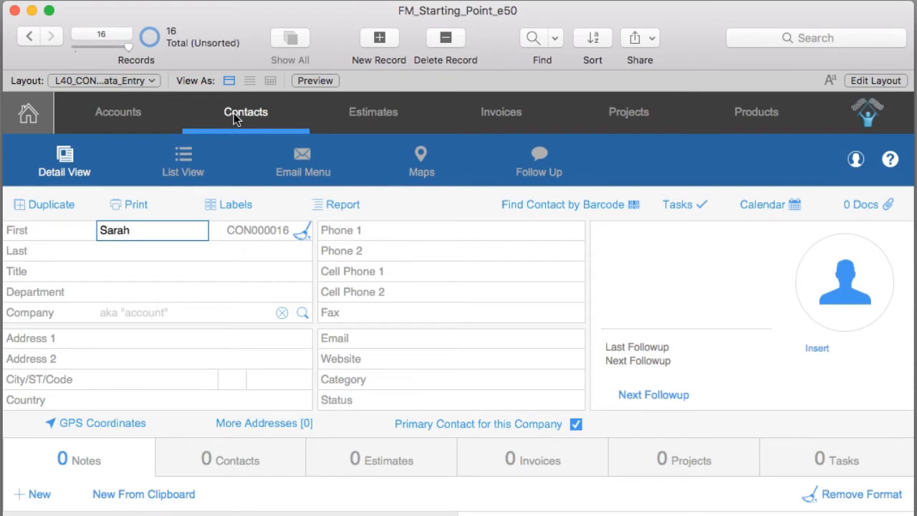
text(Smith)
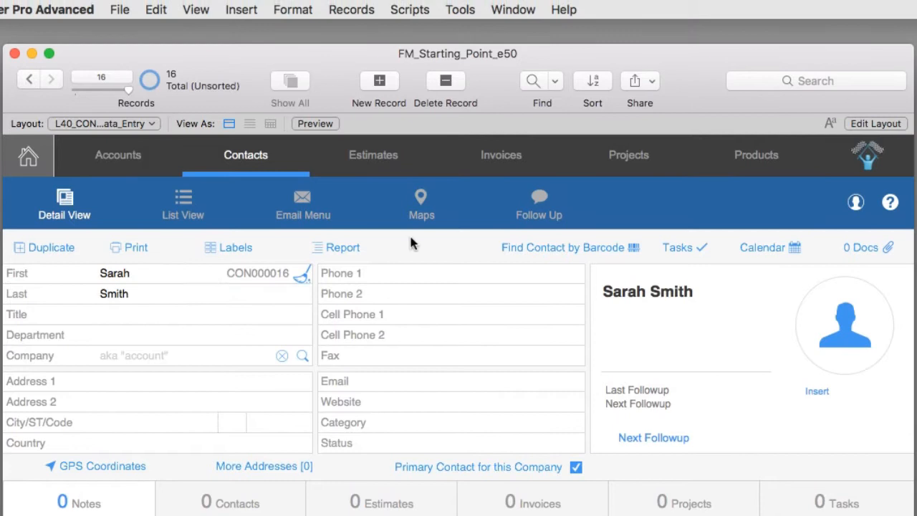
click(350, 9)
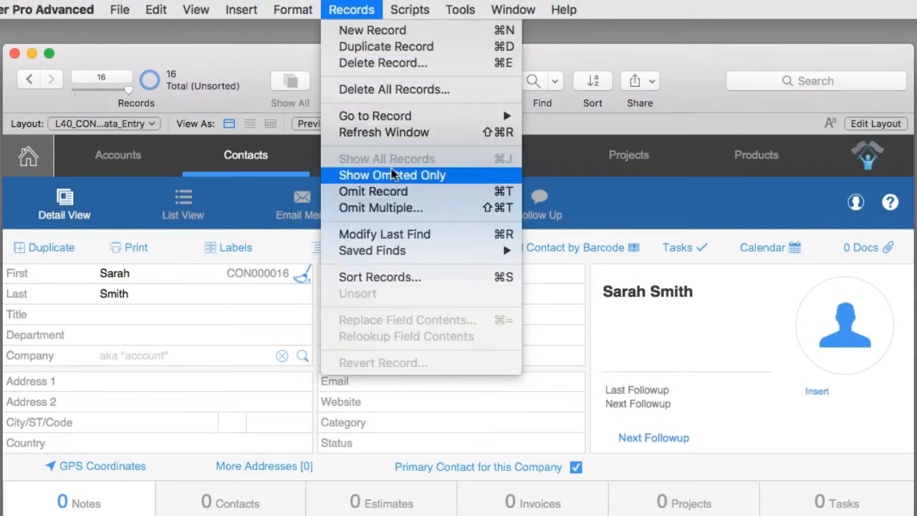
click(391, 174)
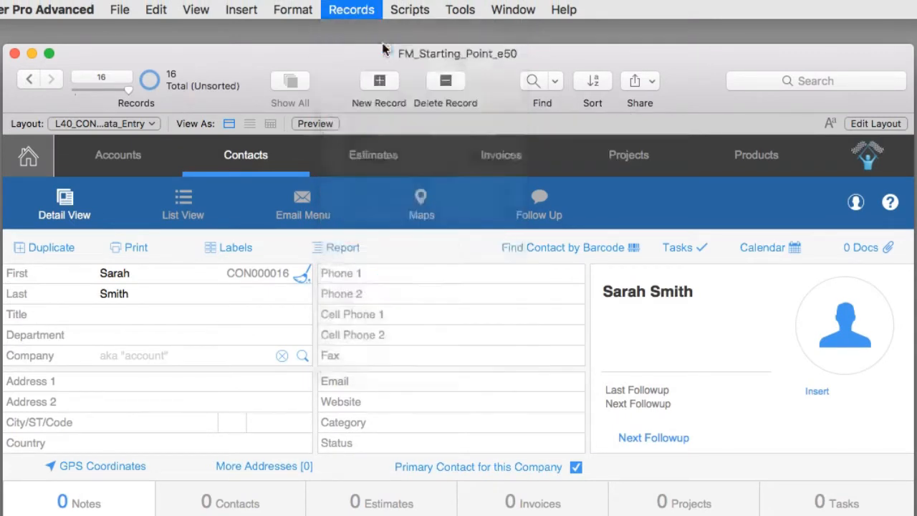
click(378, 80)
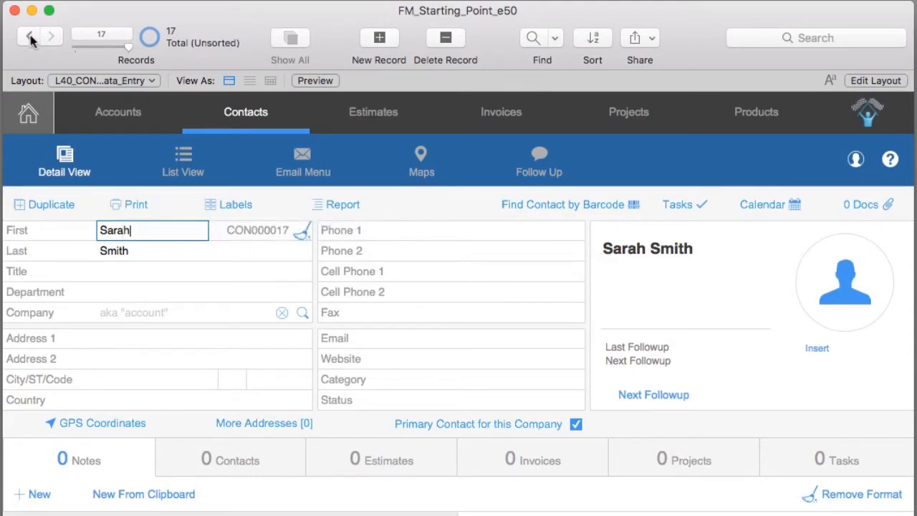
click(30, 37)
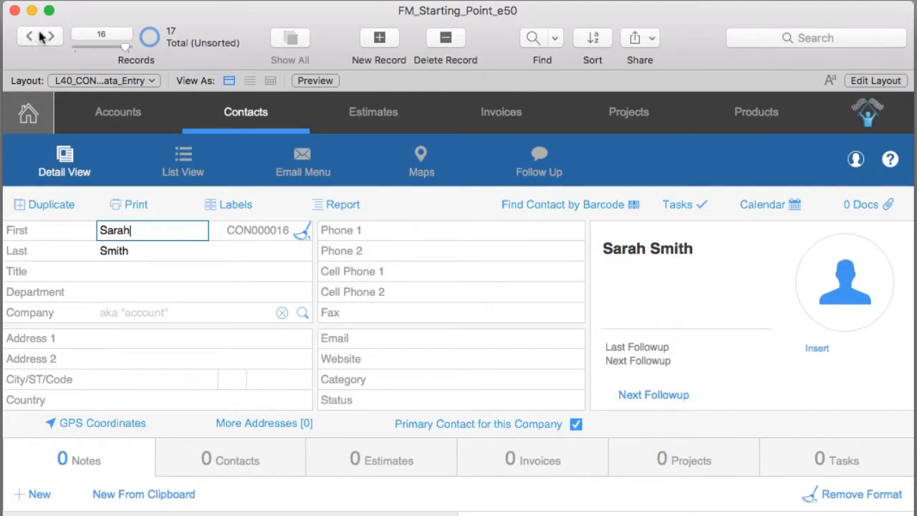
click(52, 37)
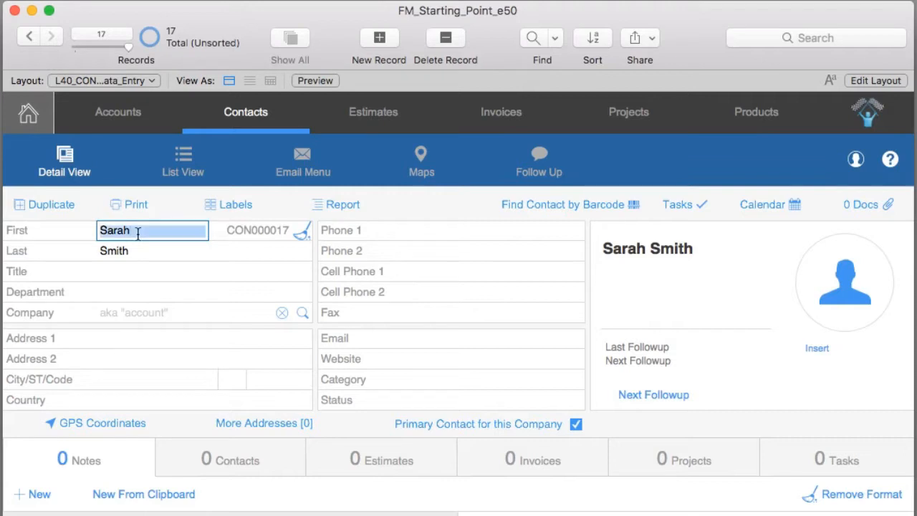
Step: Change the duplicate's first name to Paul and confirm record 16 still reads Sarah
text(Paul)
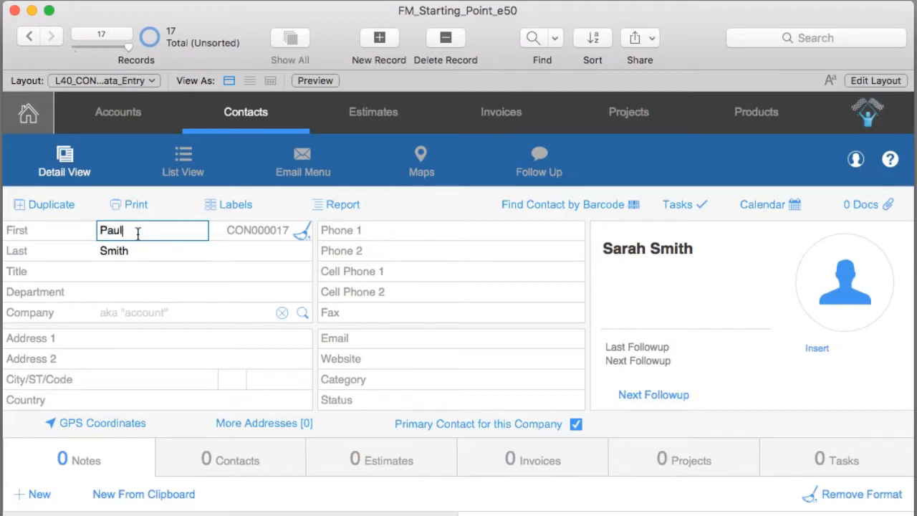
click(34, 37)
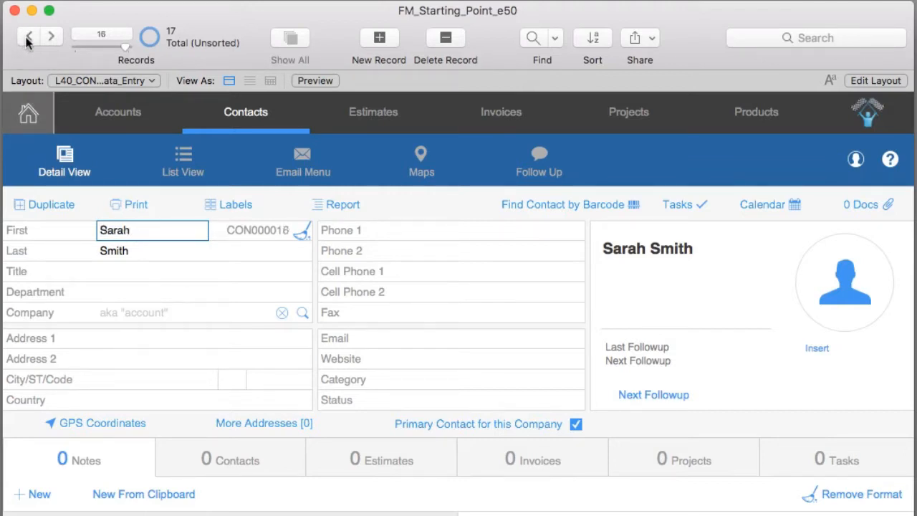
click(52, 37)
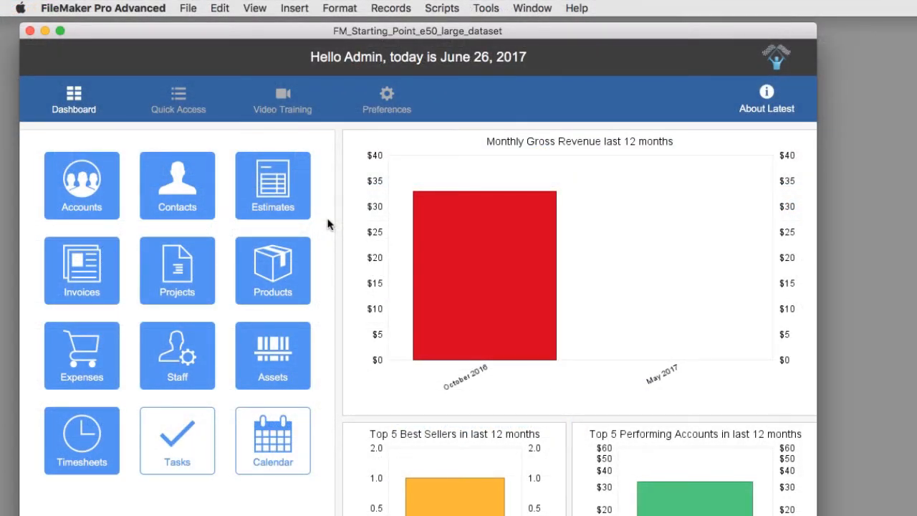
click(178, 186)
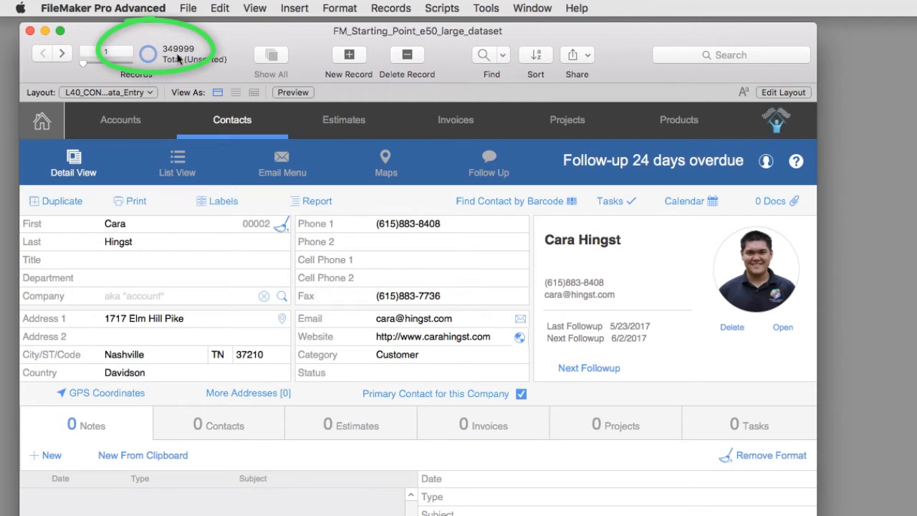
mouse_move(173, 84)
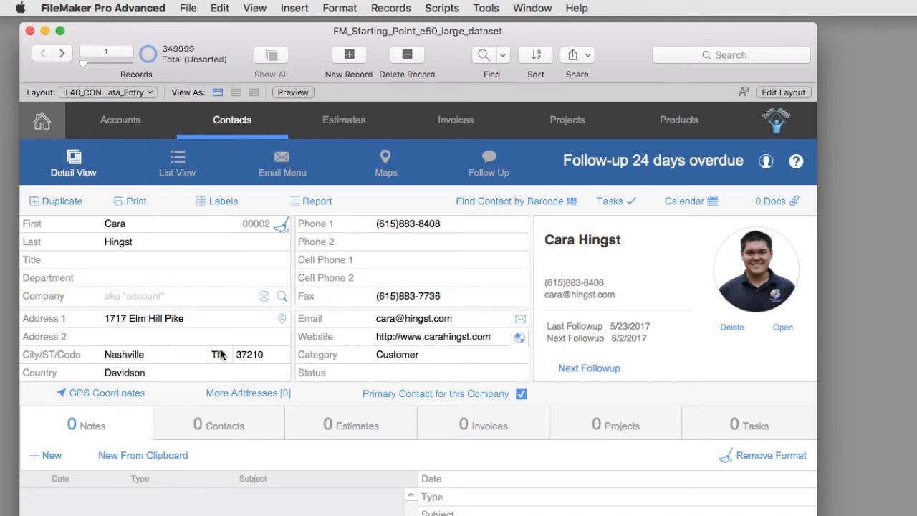
mouse_move(221, 356)
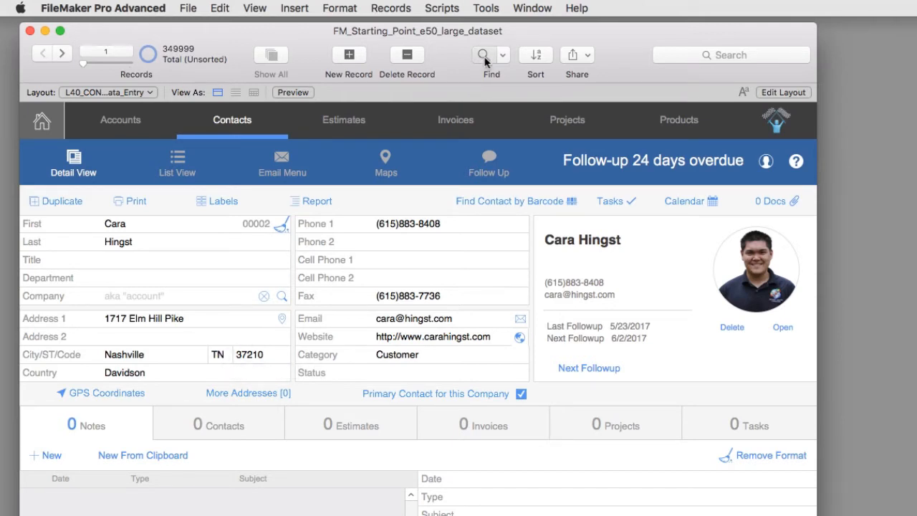
Step: Find contacts whose state is CO, narrowing to 7,050 of 349,999 records
click(479, 55)
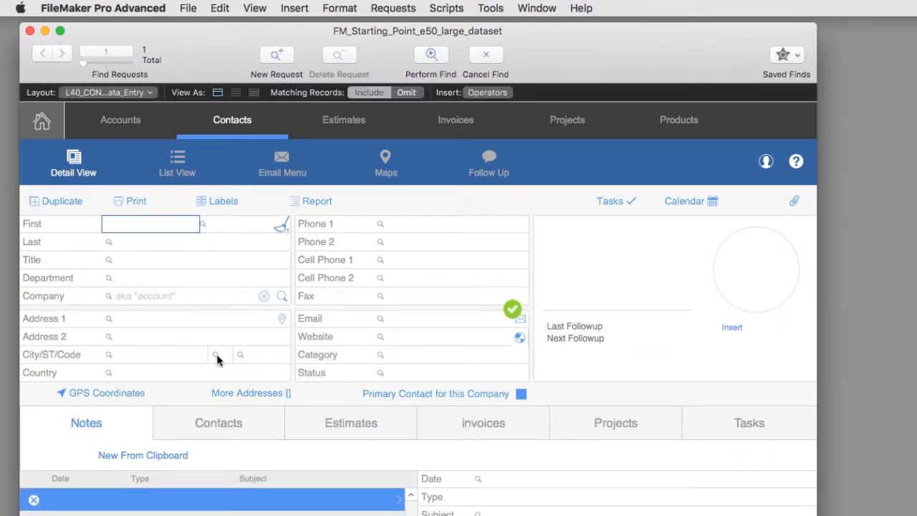
click(215, 354)
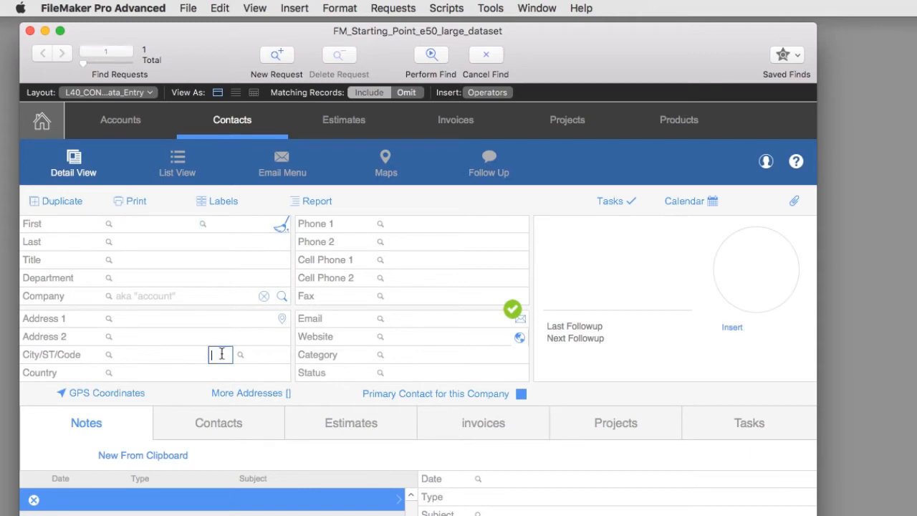
text(CO)
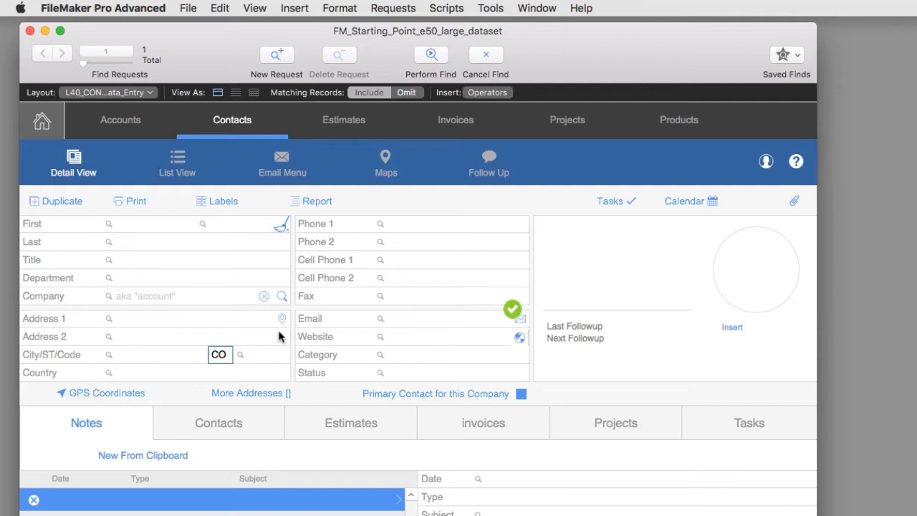
click(430, 54)
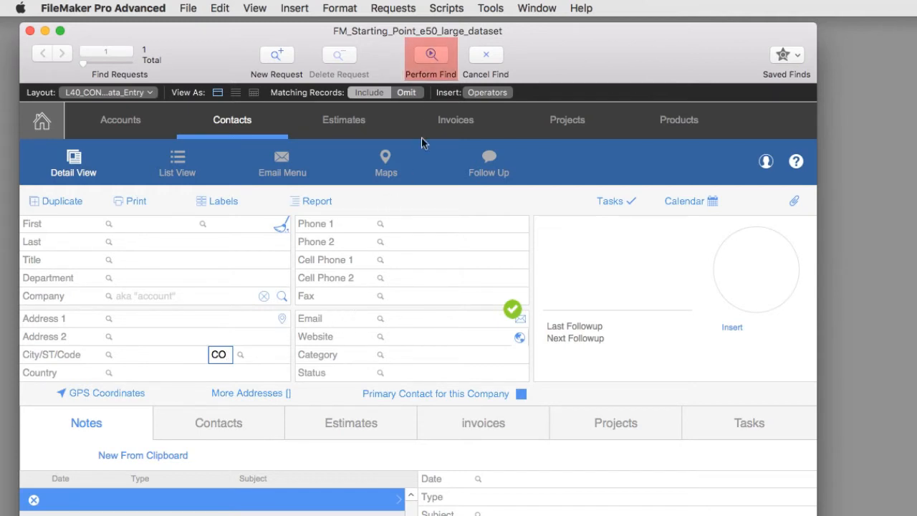
click(430, 55)
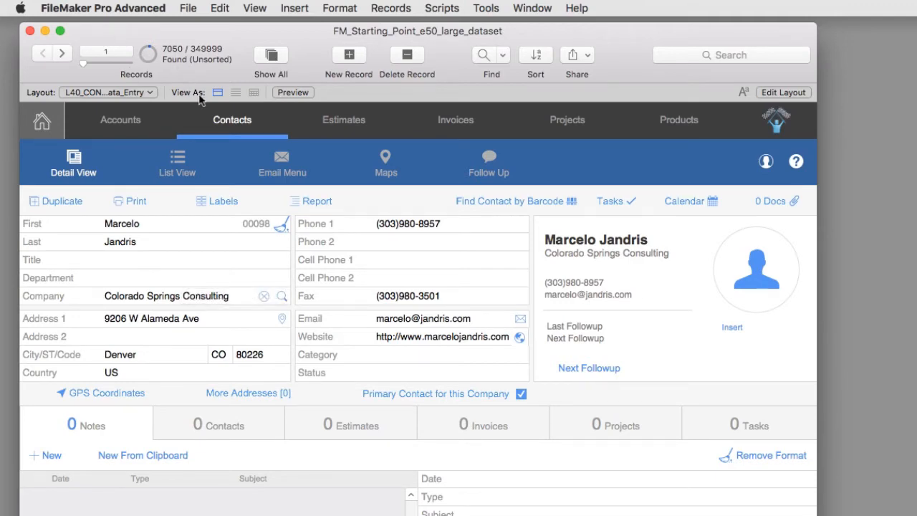
click(178, 163)
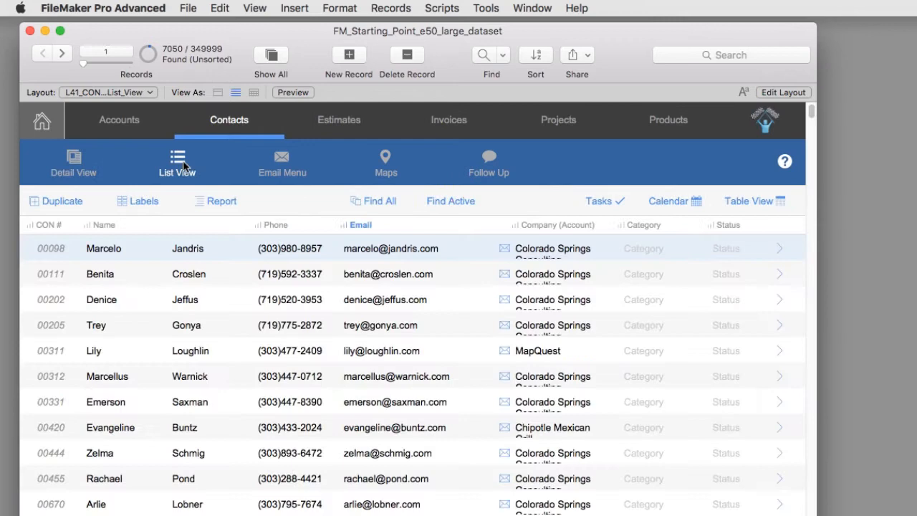
scroll(down, 3)
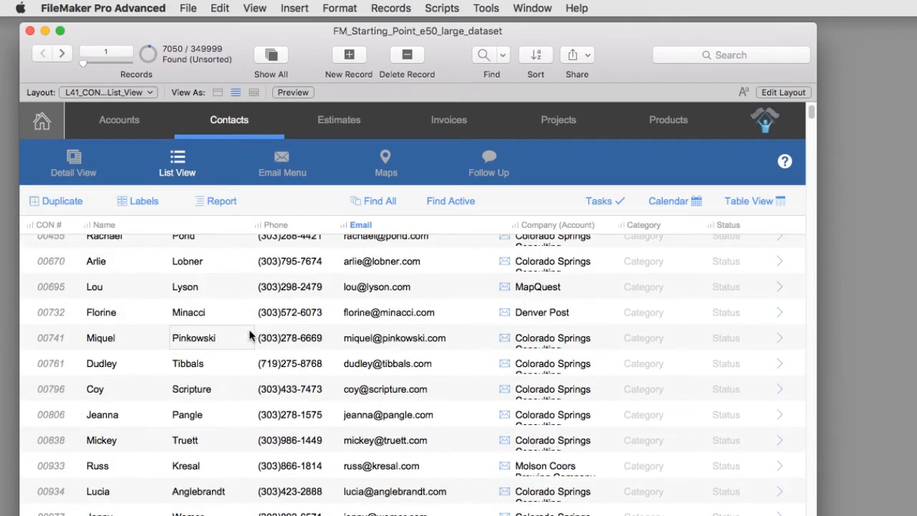
scroll(down, 3)
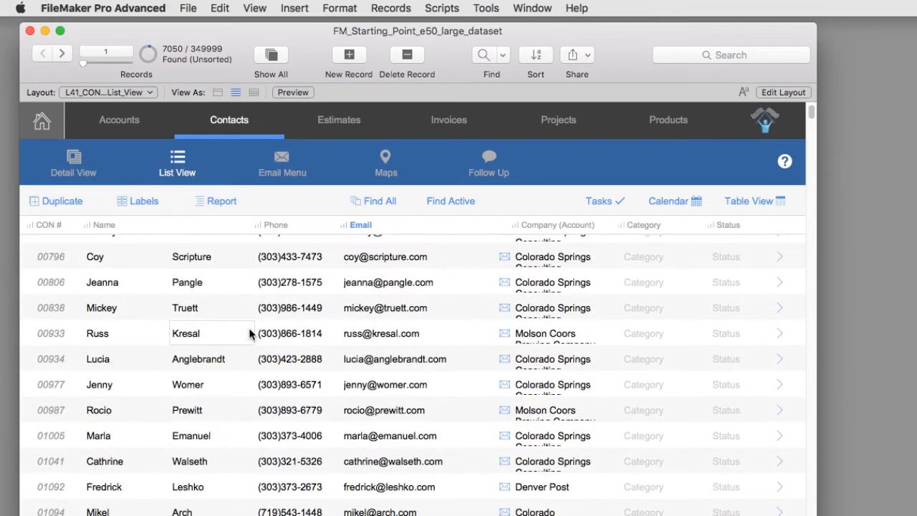
scroll(down, 3)
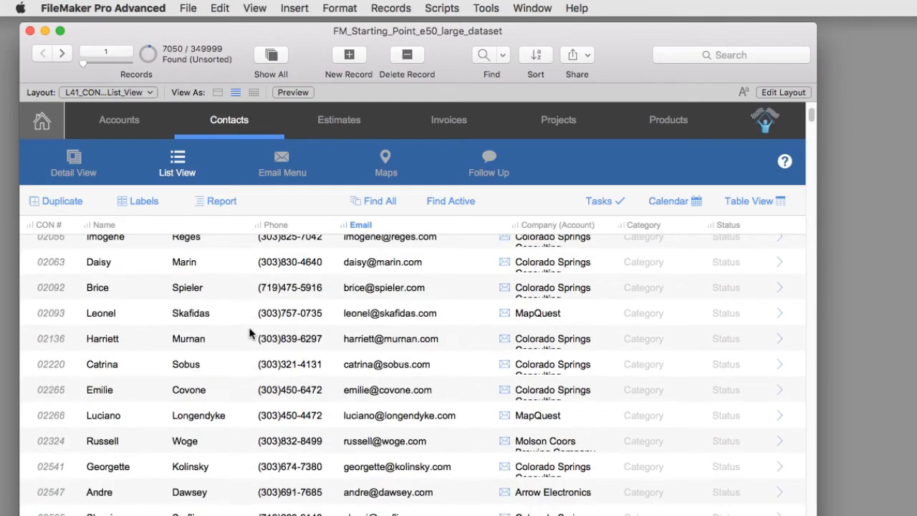
scroll(down, 3)
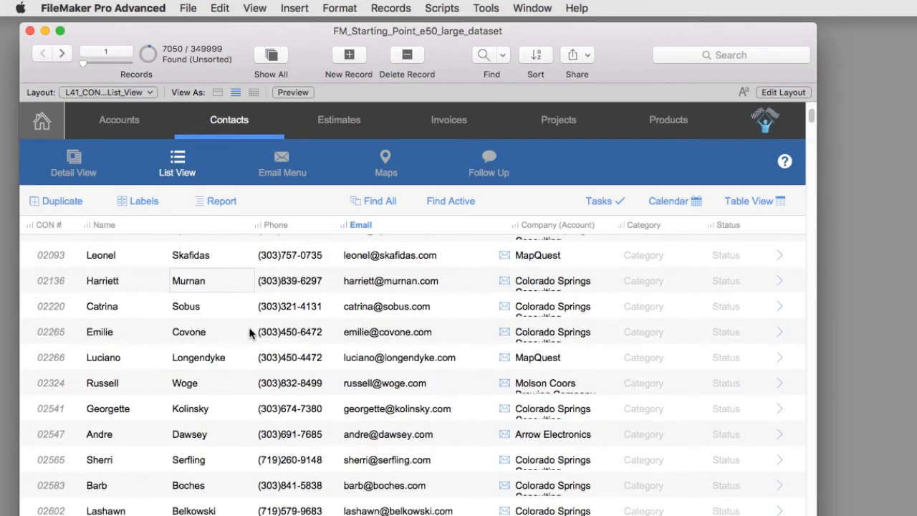
scroll(down, 3)
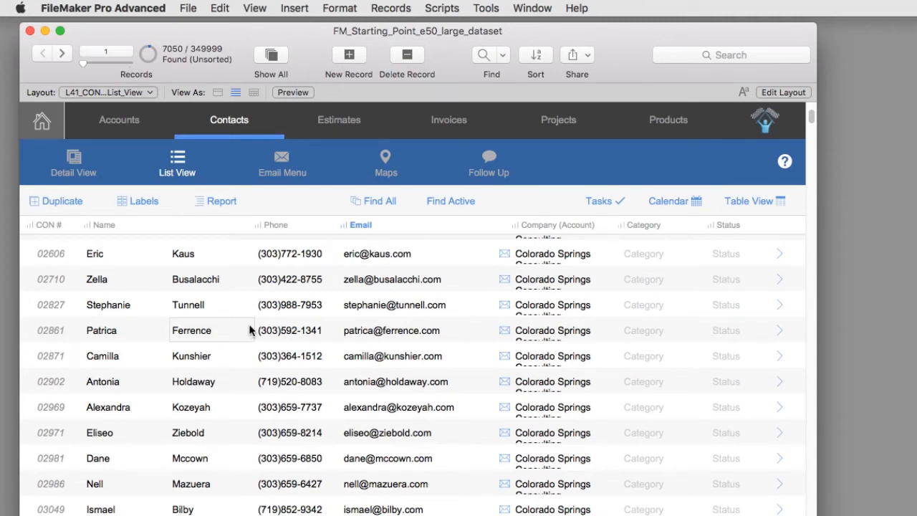
click(208, 253)
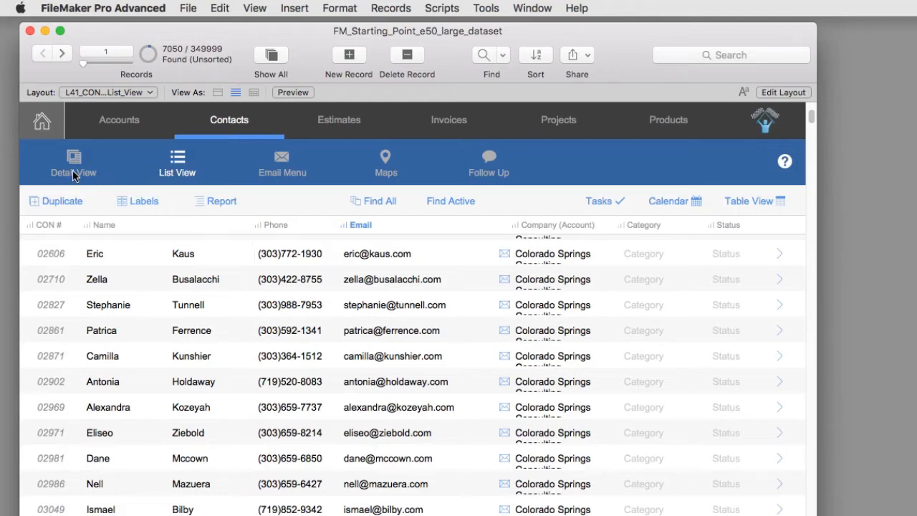
Step: Sort the found CO contacts ascending by the First name field via its context menu
right_click(136, 224)
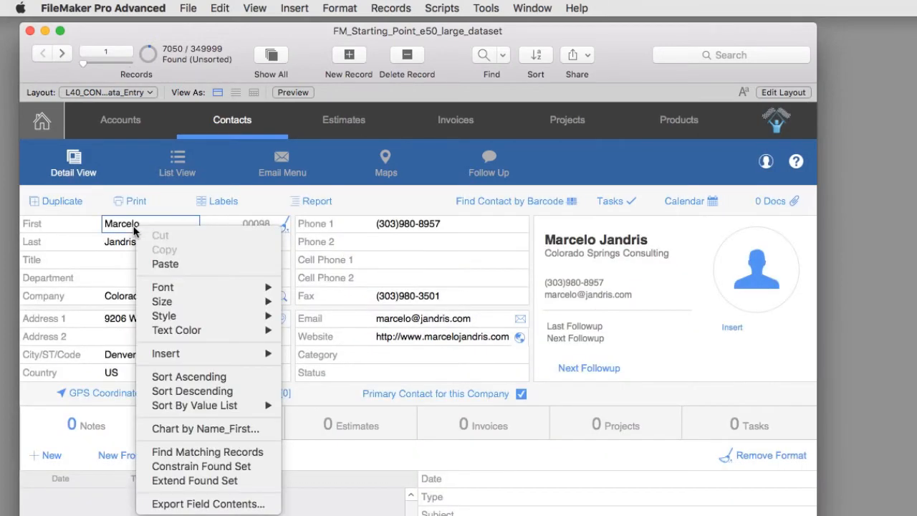
mouse_move(178, 287)
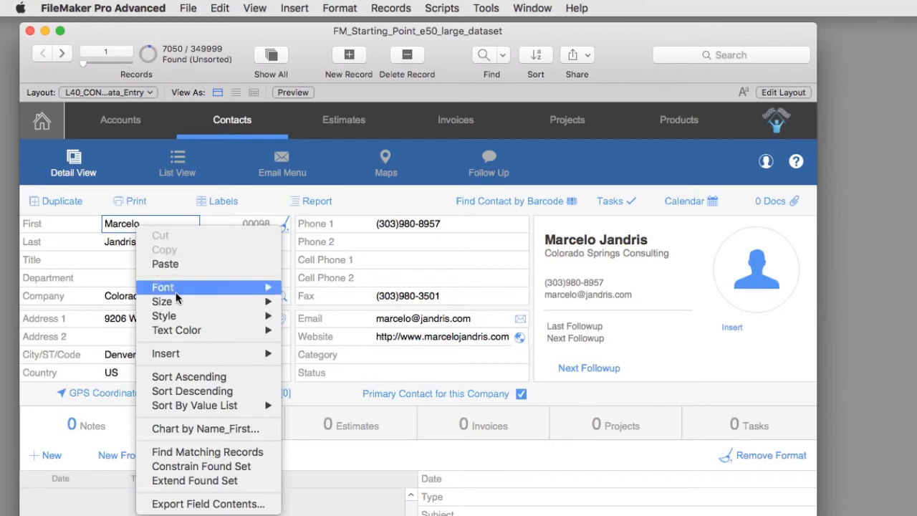
mouse_move(192, 391)
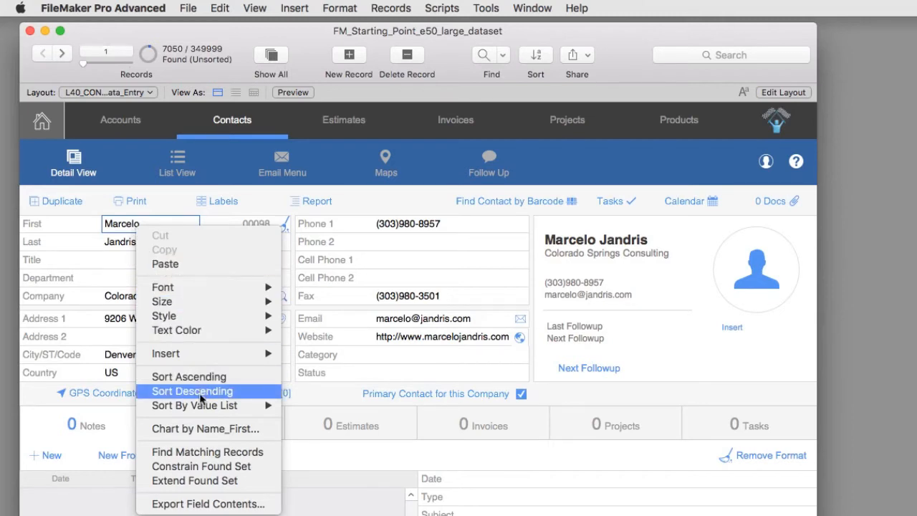
mouse_move(189, 375)
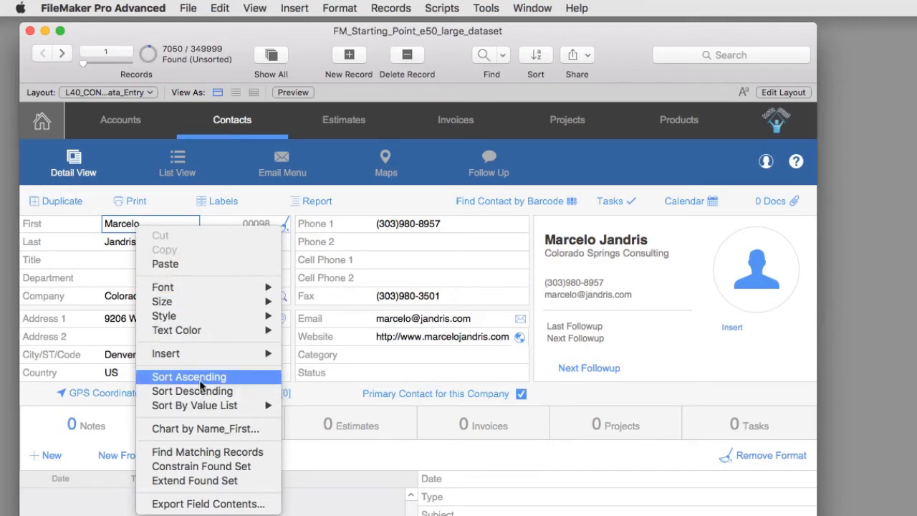
click(189, 377)
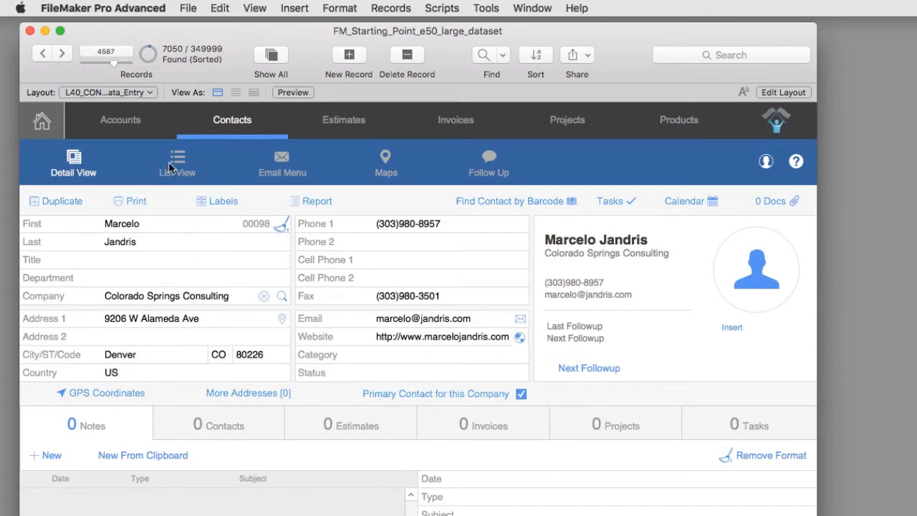
Step: Show the sorted CO contacts in List View, scrolling through first names from Manuela to Marco
click(176, 158)
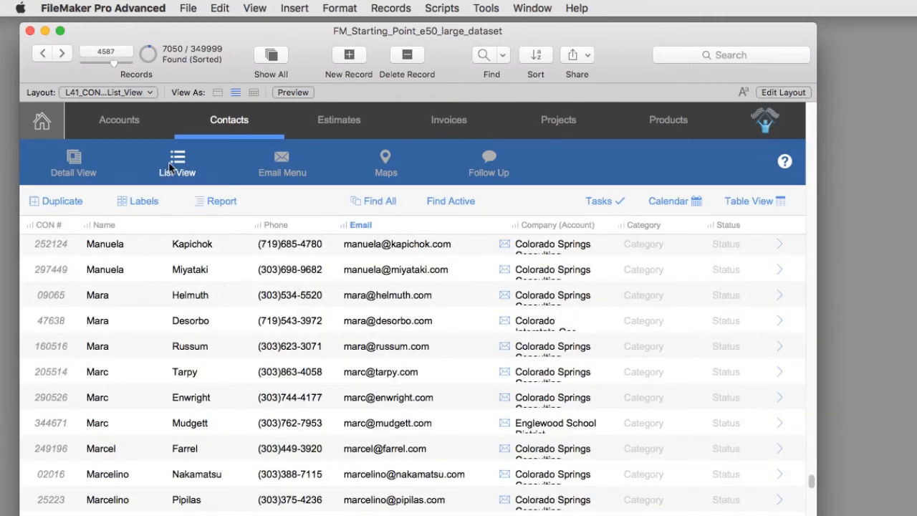
scroll(down, 3)
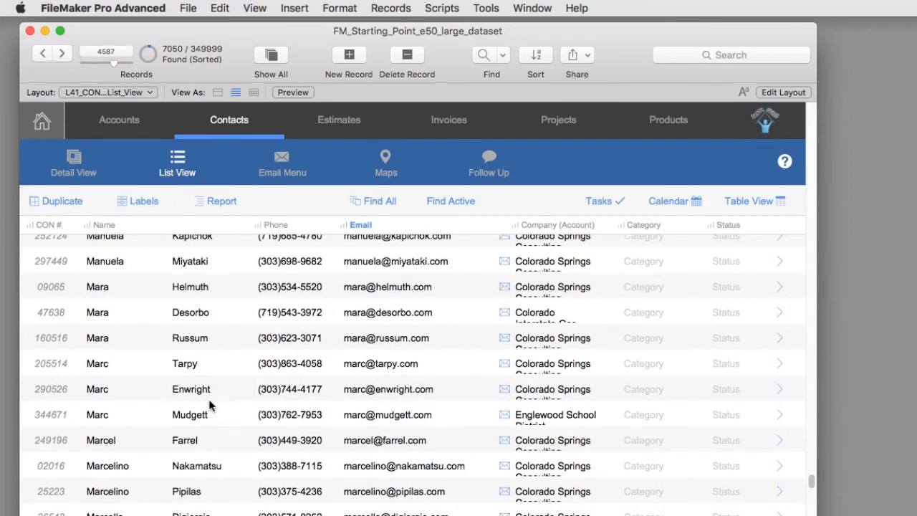
scroll(down, 3)
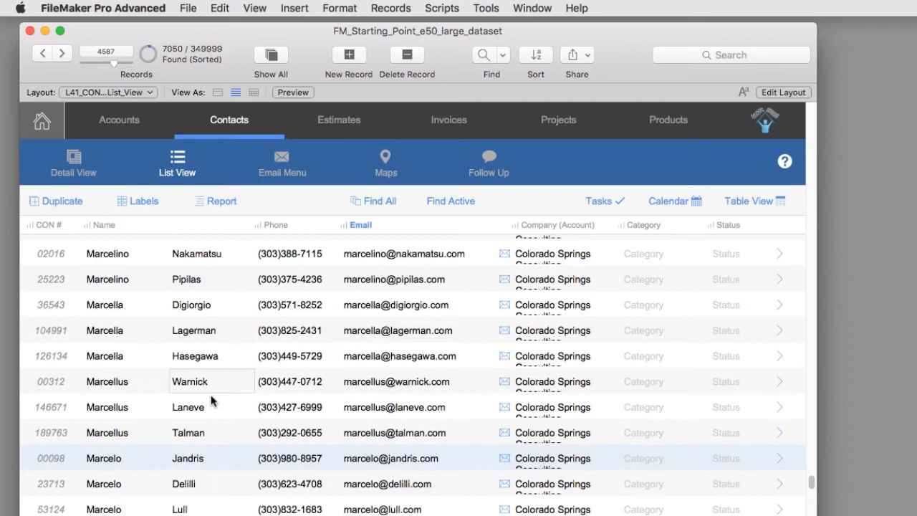
scroll(down, 3)
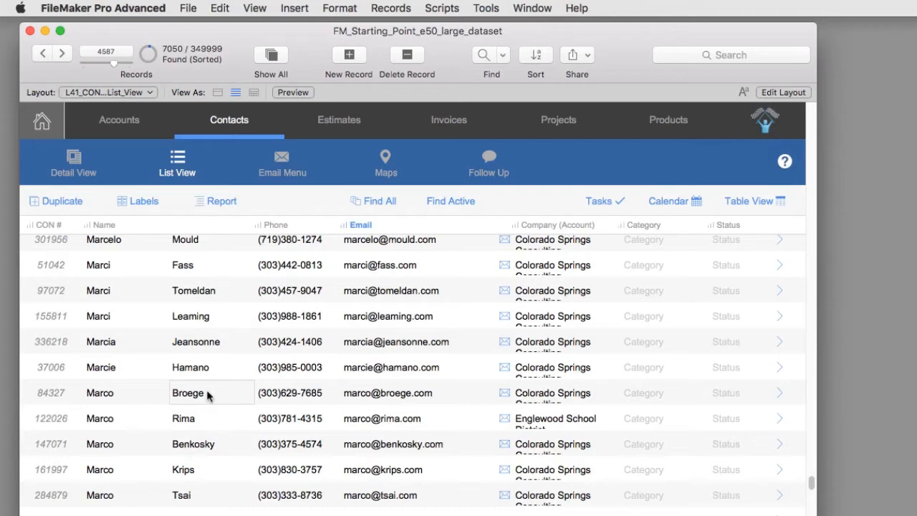
mouse_move(209, 391)
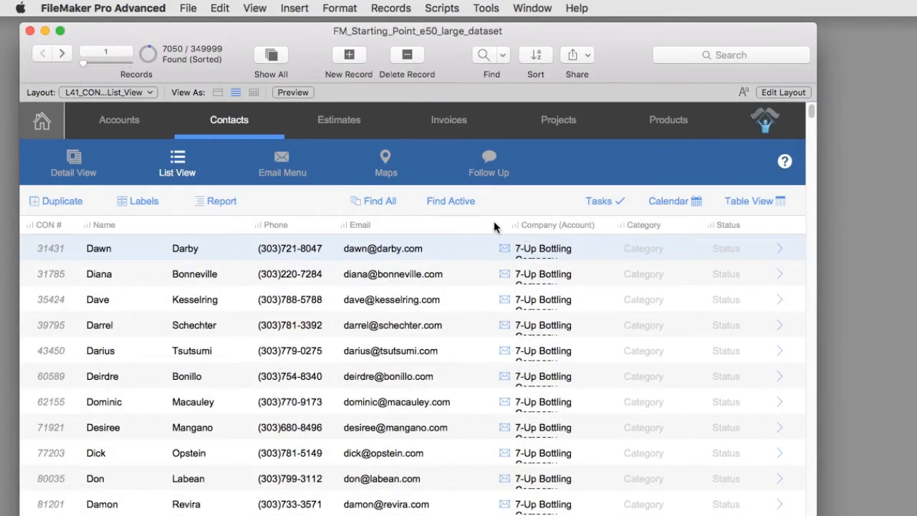
Step: In Sort Records, sort by Name_Last then Name_First descending and apply it
click(536, 55)
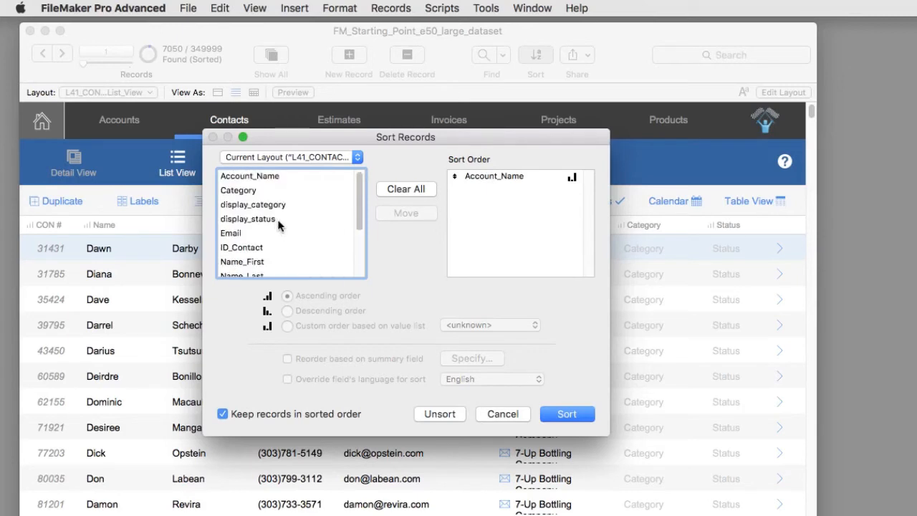
scroll(down, 3)
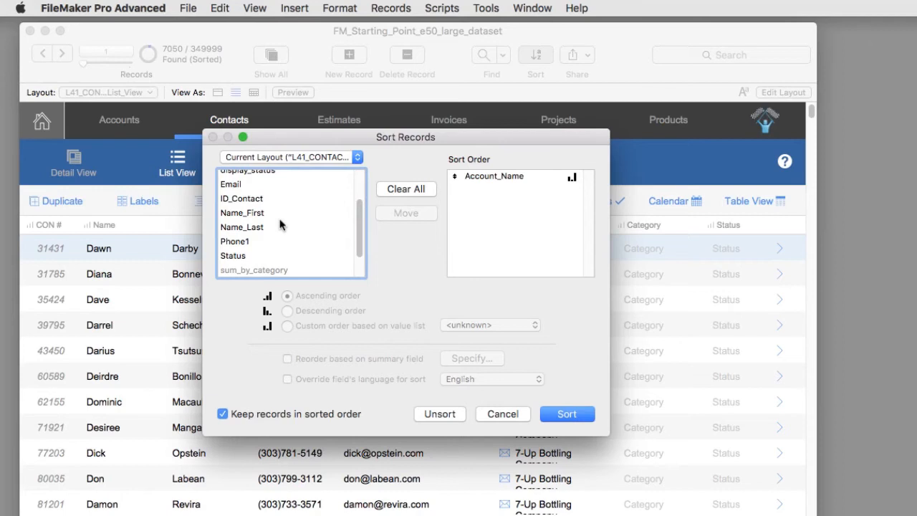
mouse_move(539, 184)
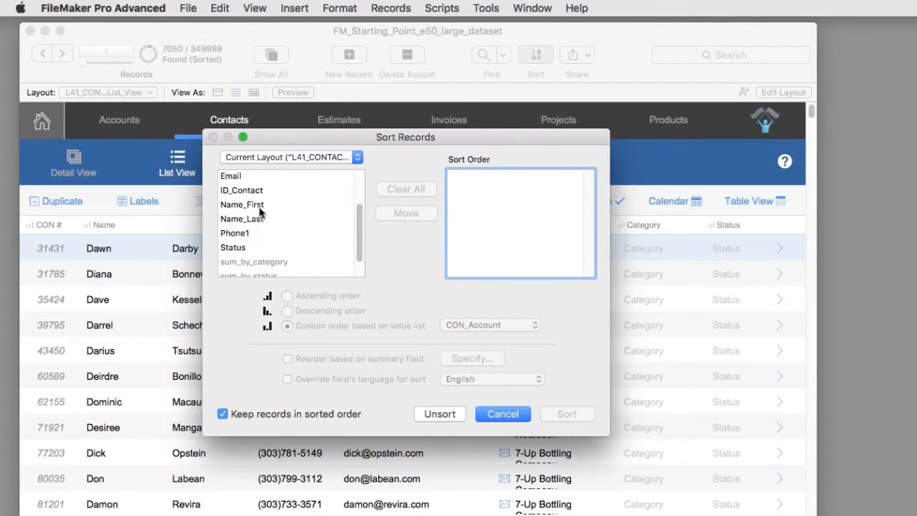
click(242, 203)
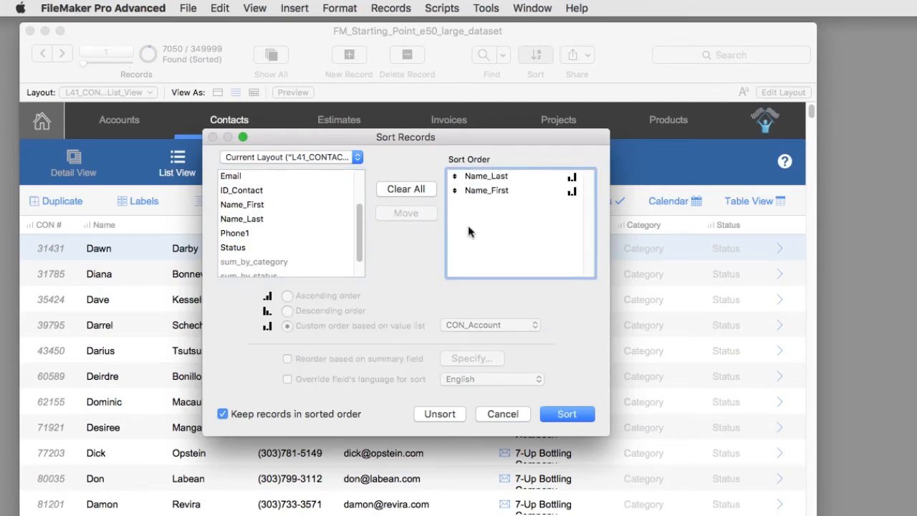
click(486, 175)
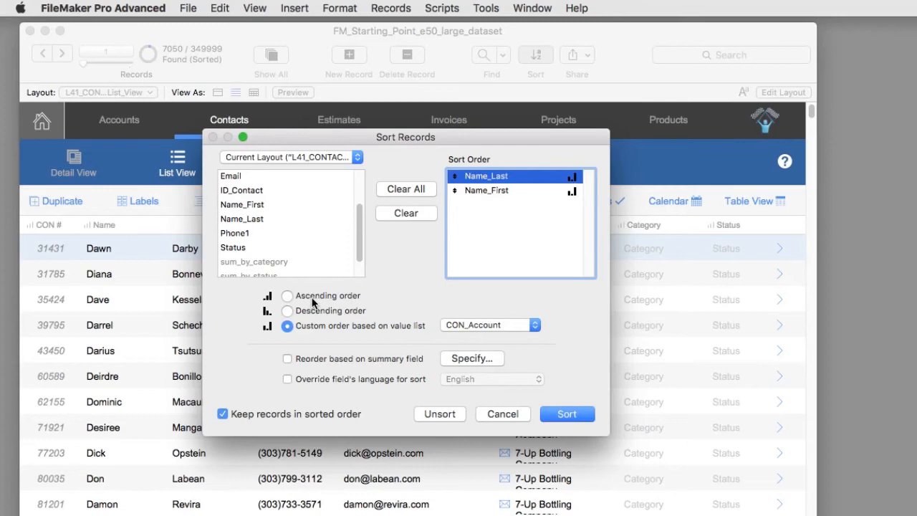
click(487, 190)
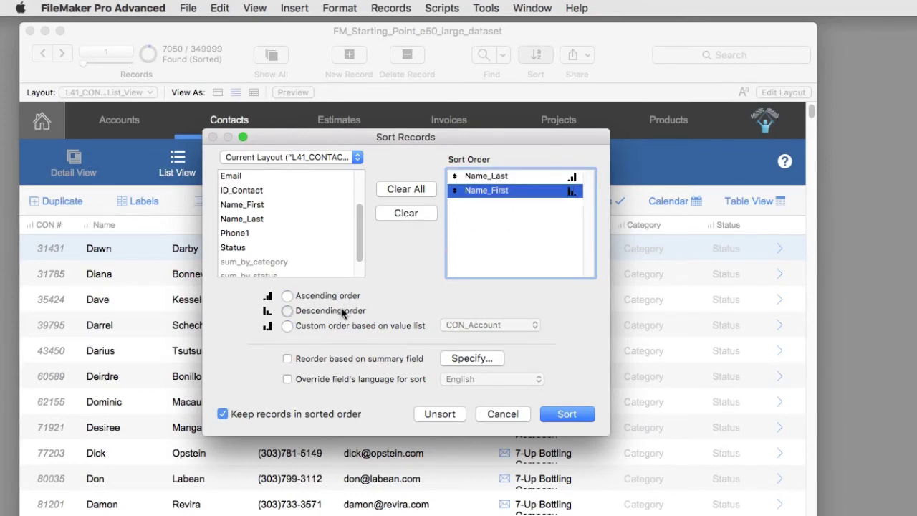
click(287, 310)
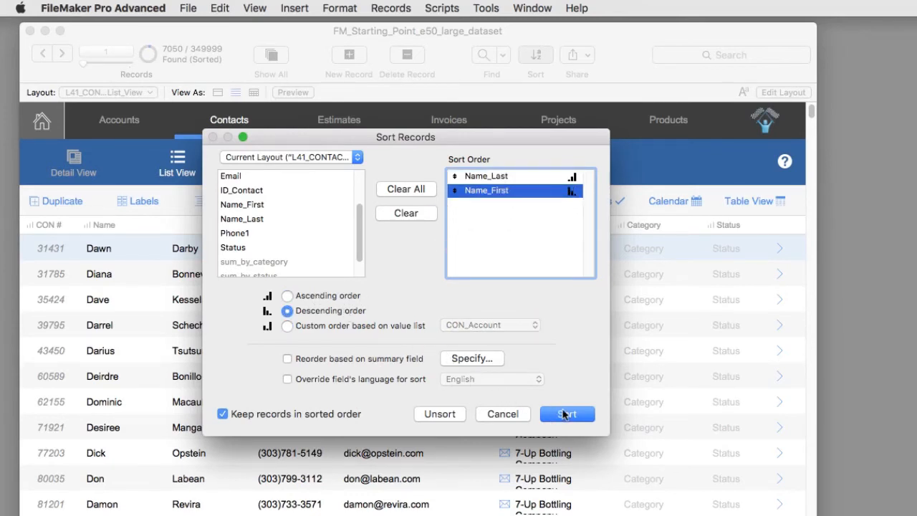
click(567, 413)
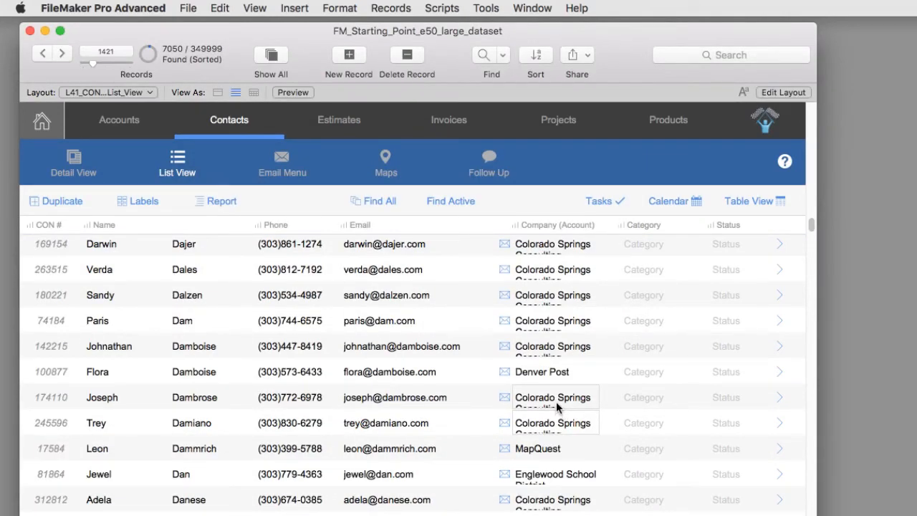
mouse_move(556, 403)
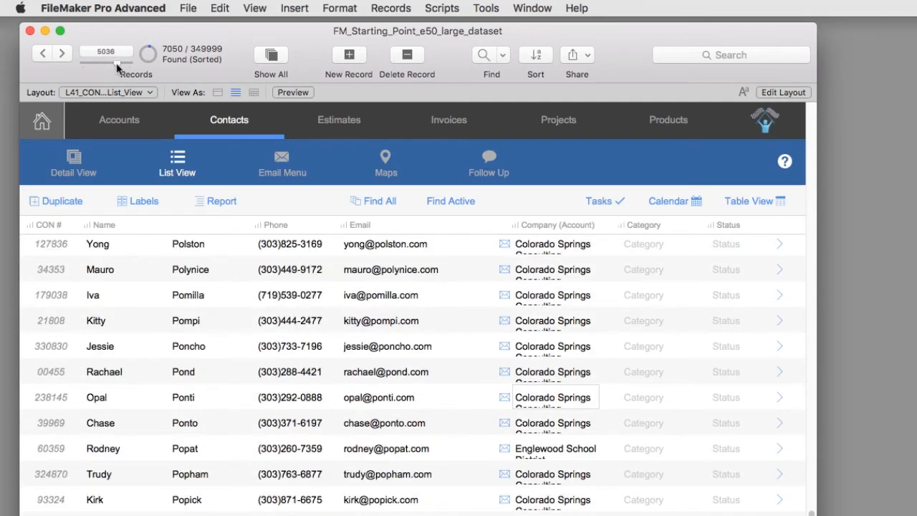
Step: Drag the record slider to record 7050, reaching surnames Ziegelbauer to Zourkos
drag(103, 51, 132, 51)
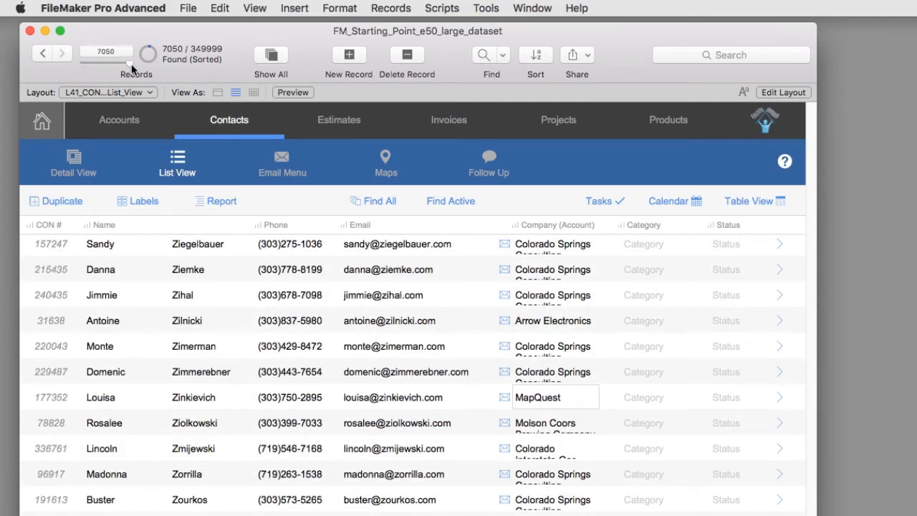
mouse_move(143, 65)
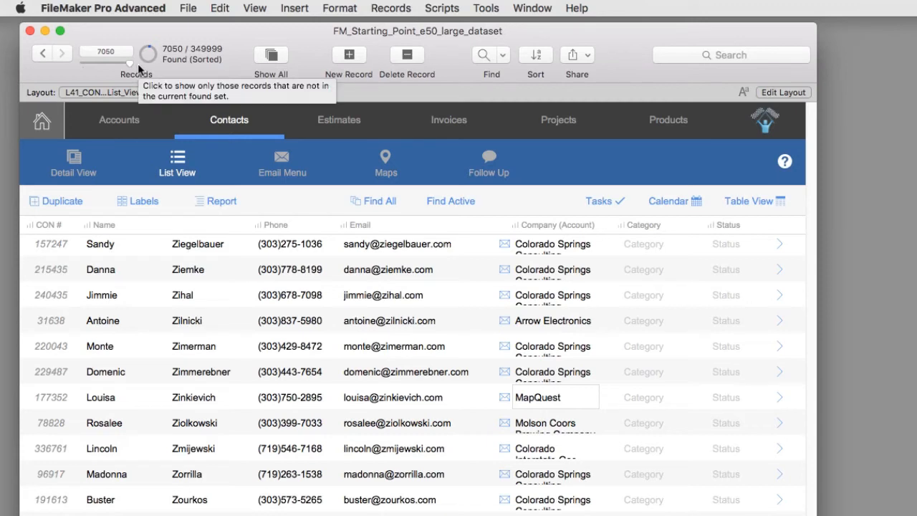
mouse_move(185, 71)
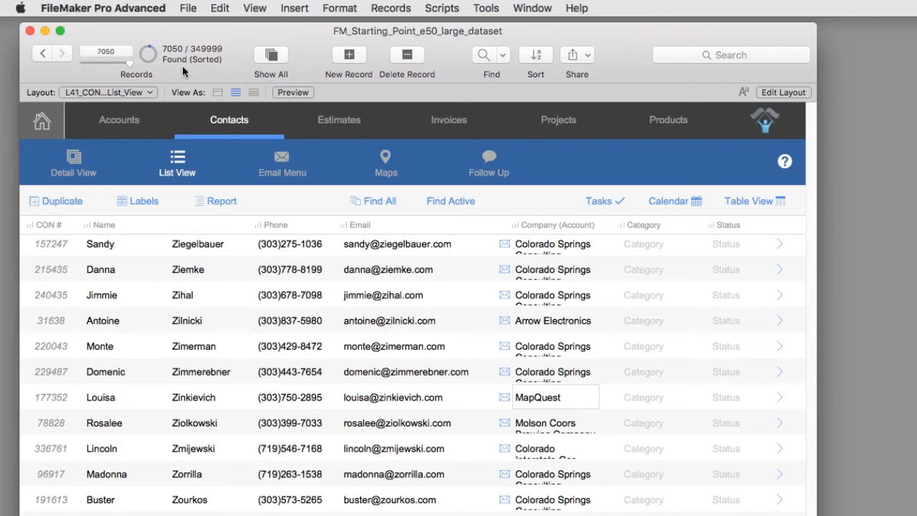
click(536, 55)
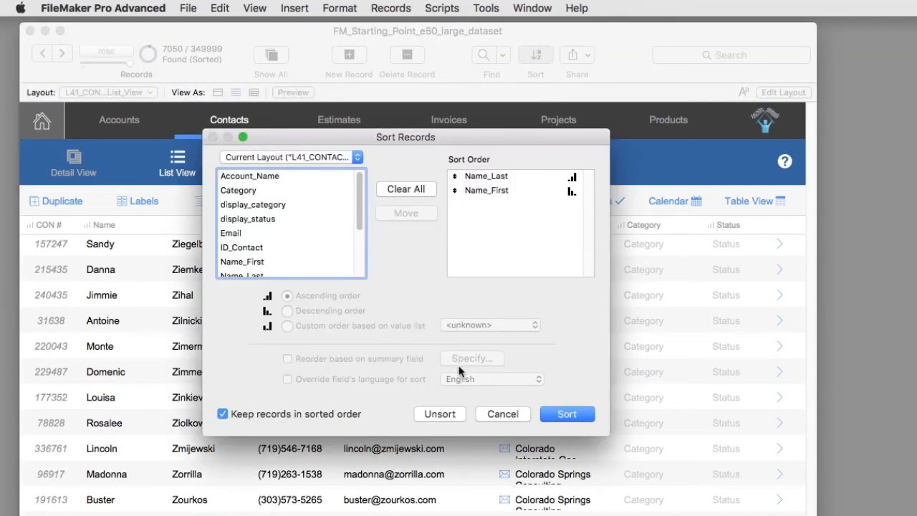
click(568, 413)
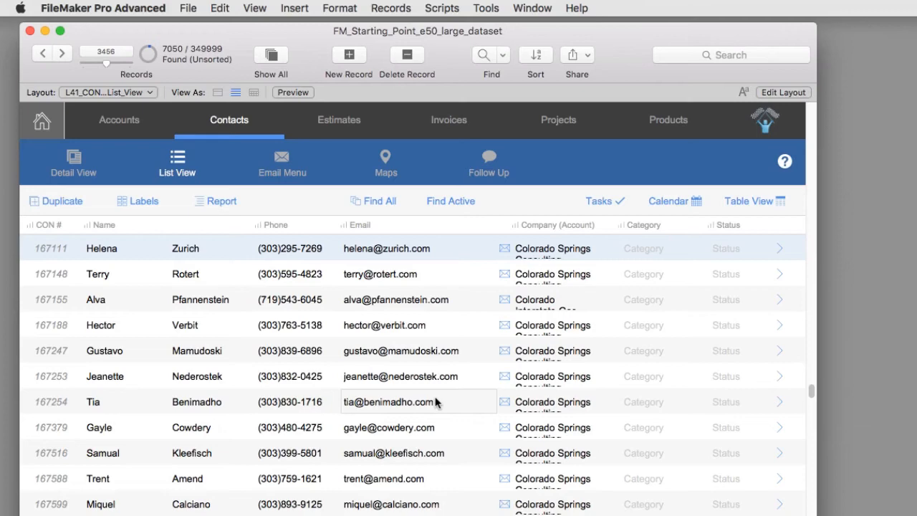
click(71, 160)
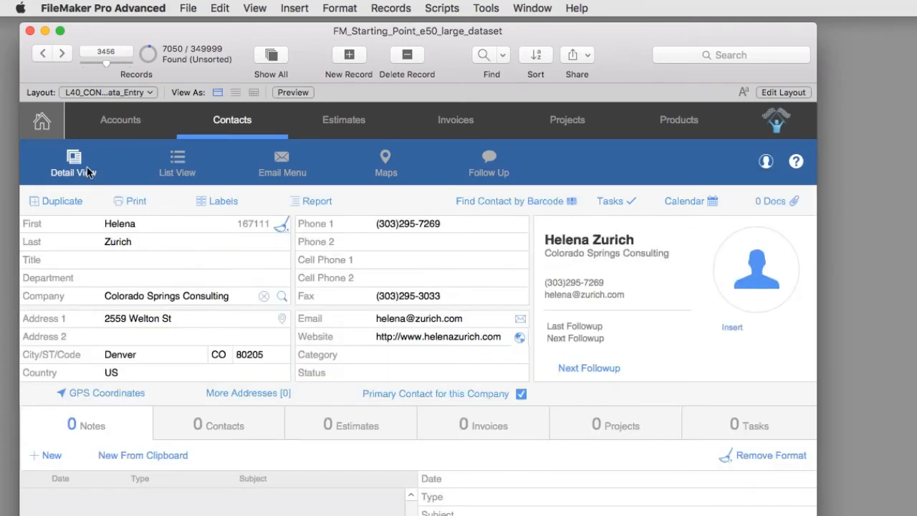
mouse_move(80, 137)
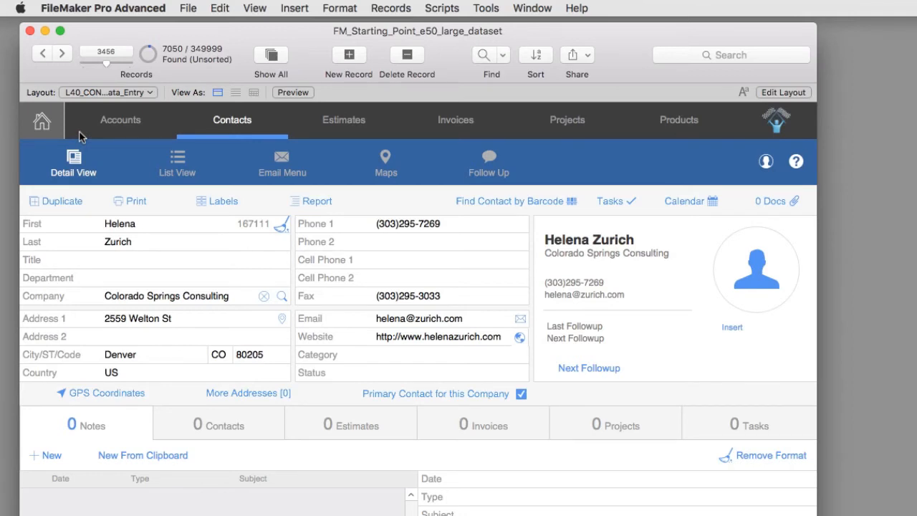
mouse_move(97, 132)
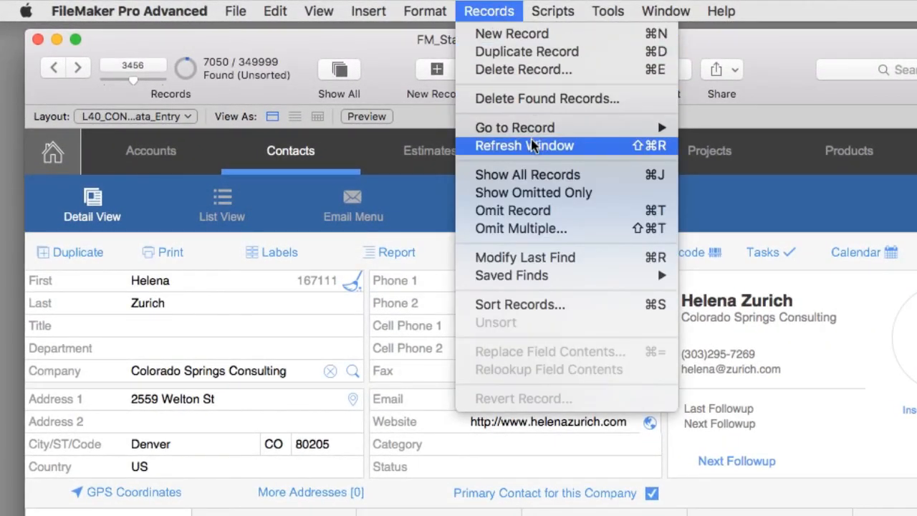
Step: Show all 349,999 contacts and move to the last record, a contact named Roger
click(524, 147)
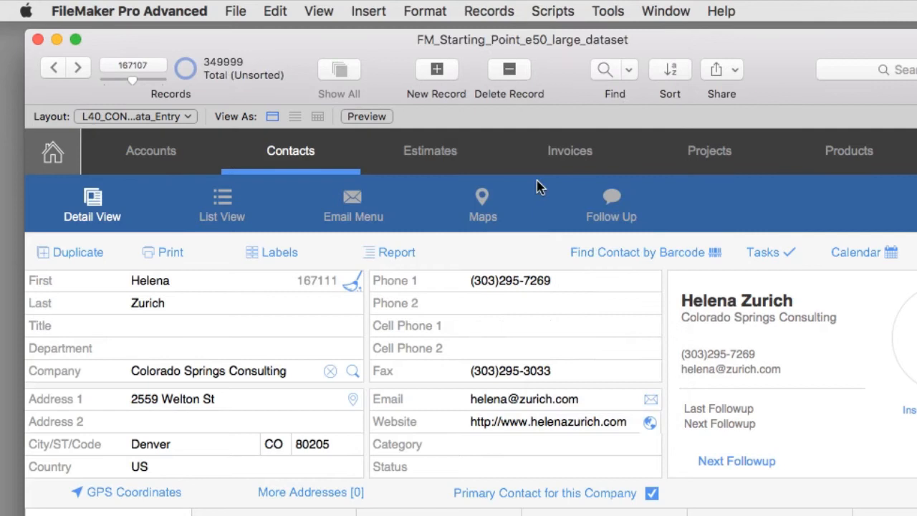
mouse_move(227, 85)
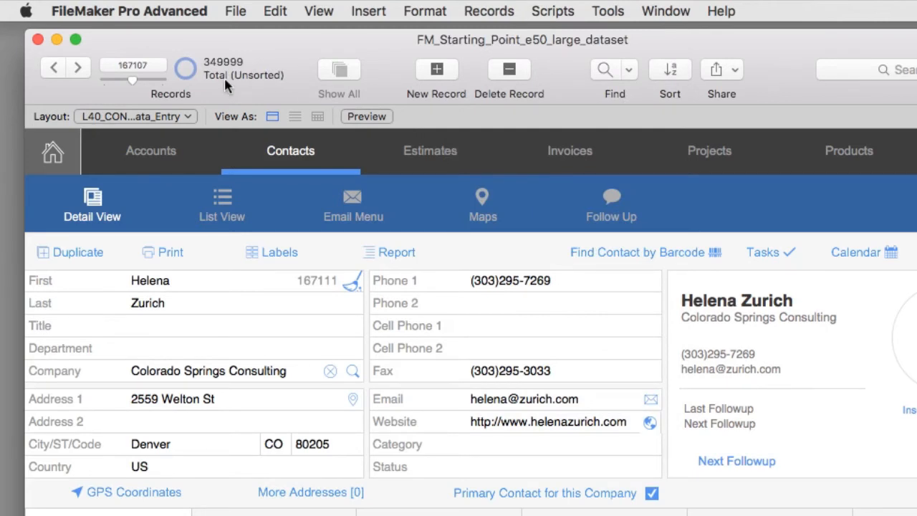
mouse_move(221, 89)
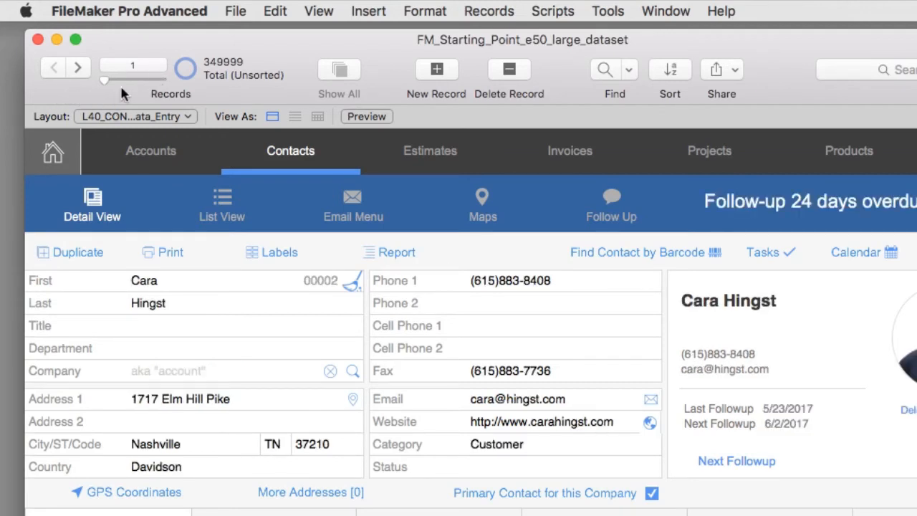
mouse_move(103, 82)
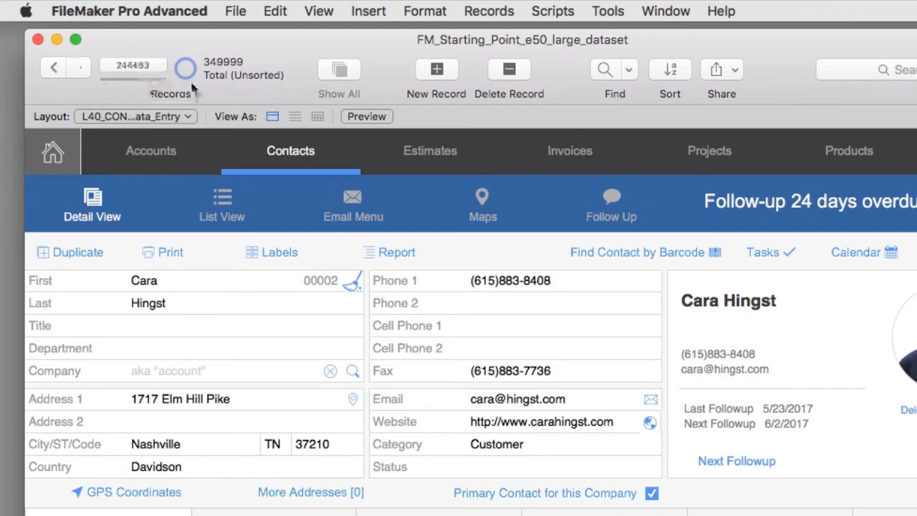
click(79, 67)
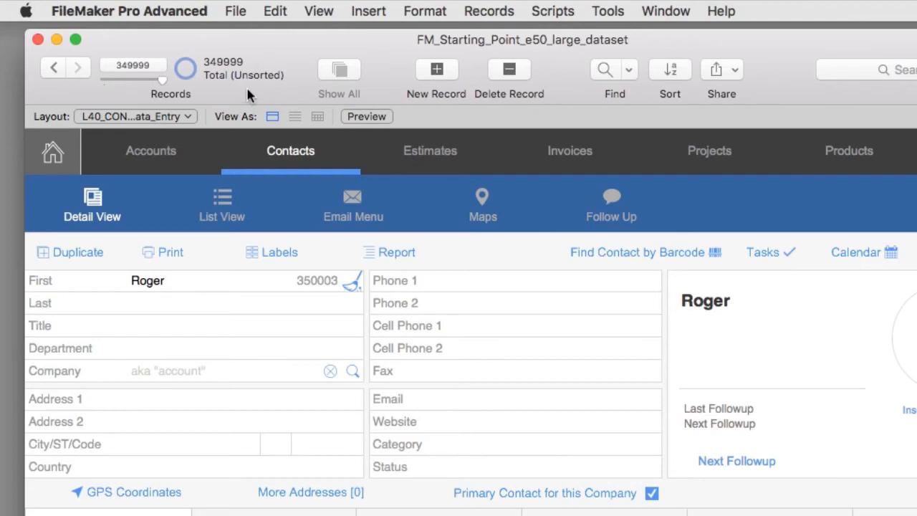
mouse_move(252, 93)
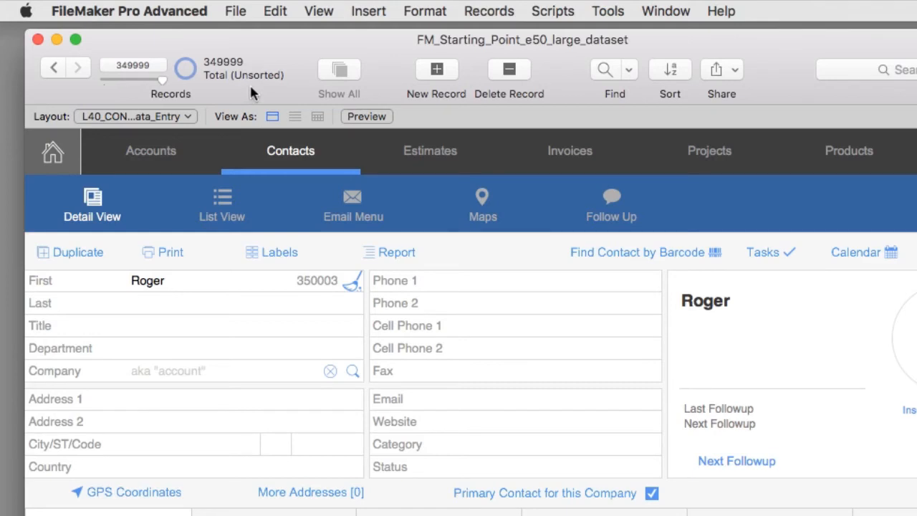
mouse_move(257, 88)
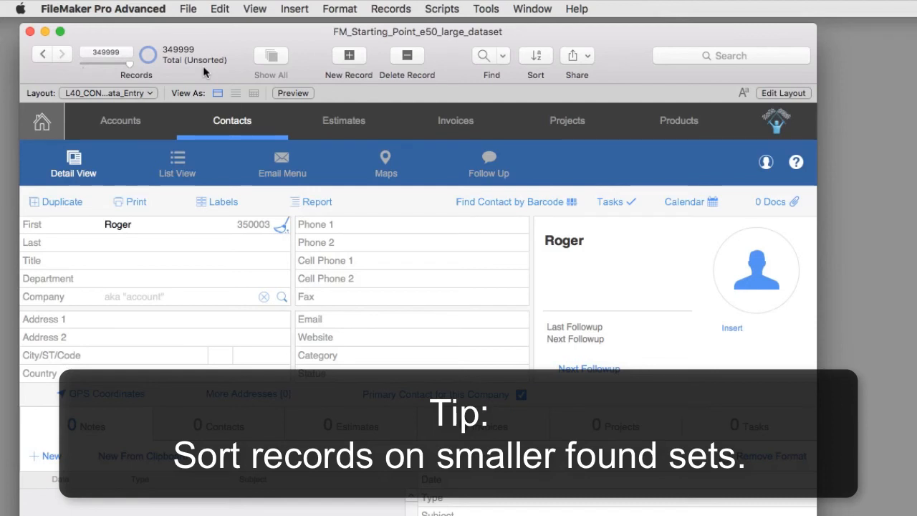
Step: Review the CO find request, cancel it, and start a new blank find request
click(485, 56)
text(CO)
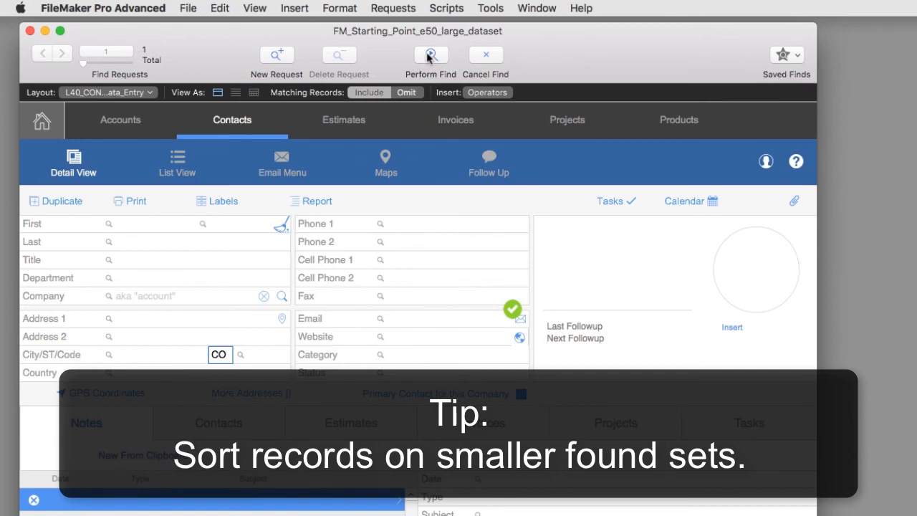
click(430, 54)
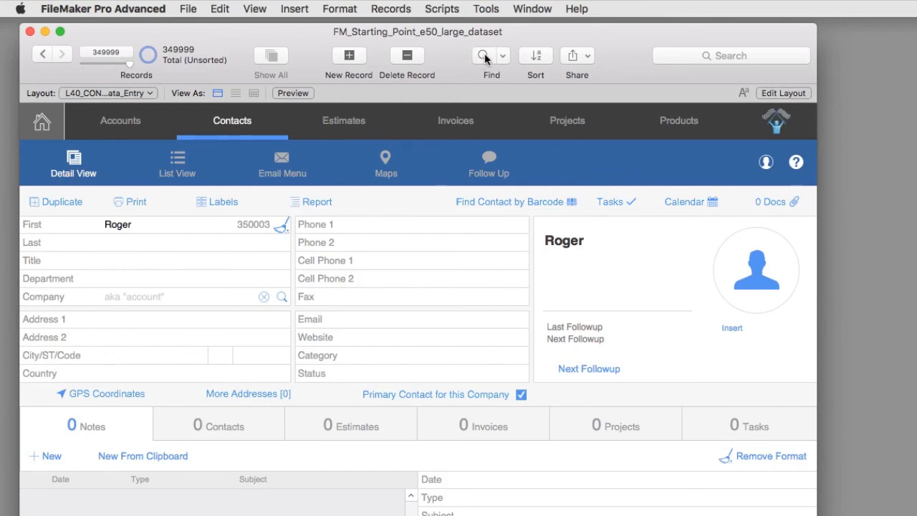
click(482, 54)
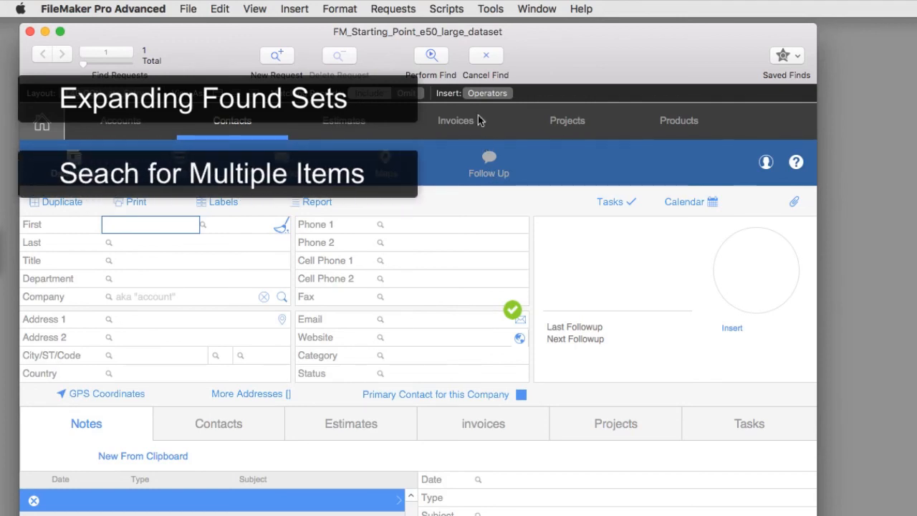
Step: Show the find operators list covering exact matches, ranges, wildcards and duplicates
click(487, 92)
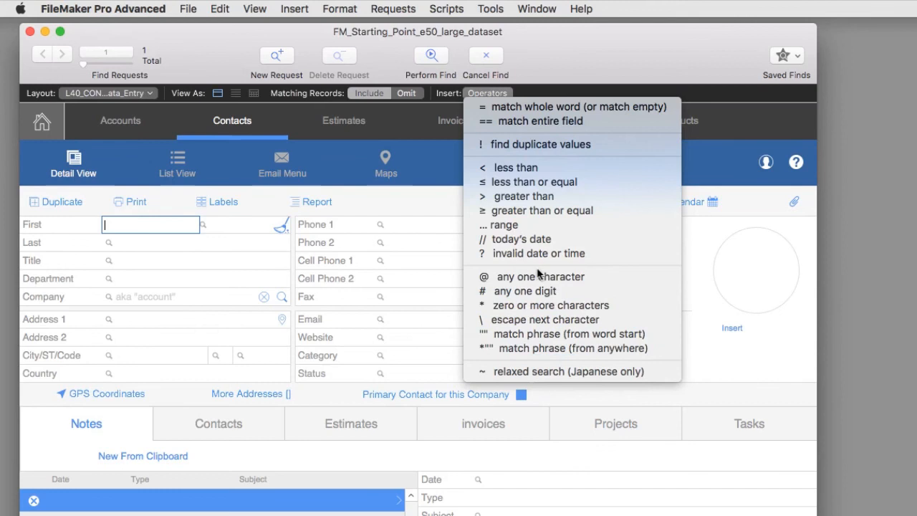
mouse_move(511, 225)
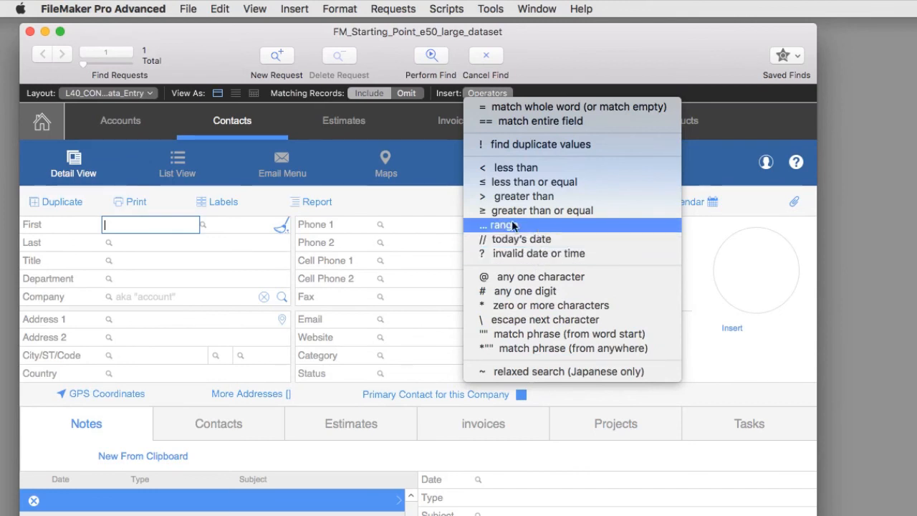